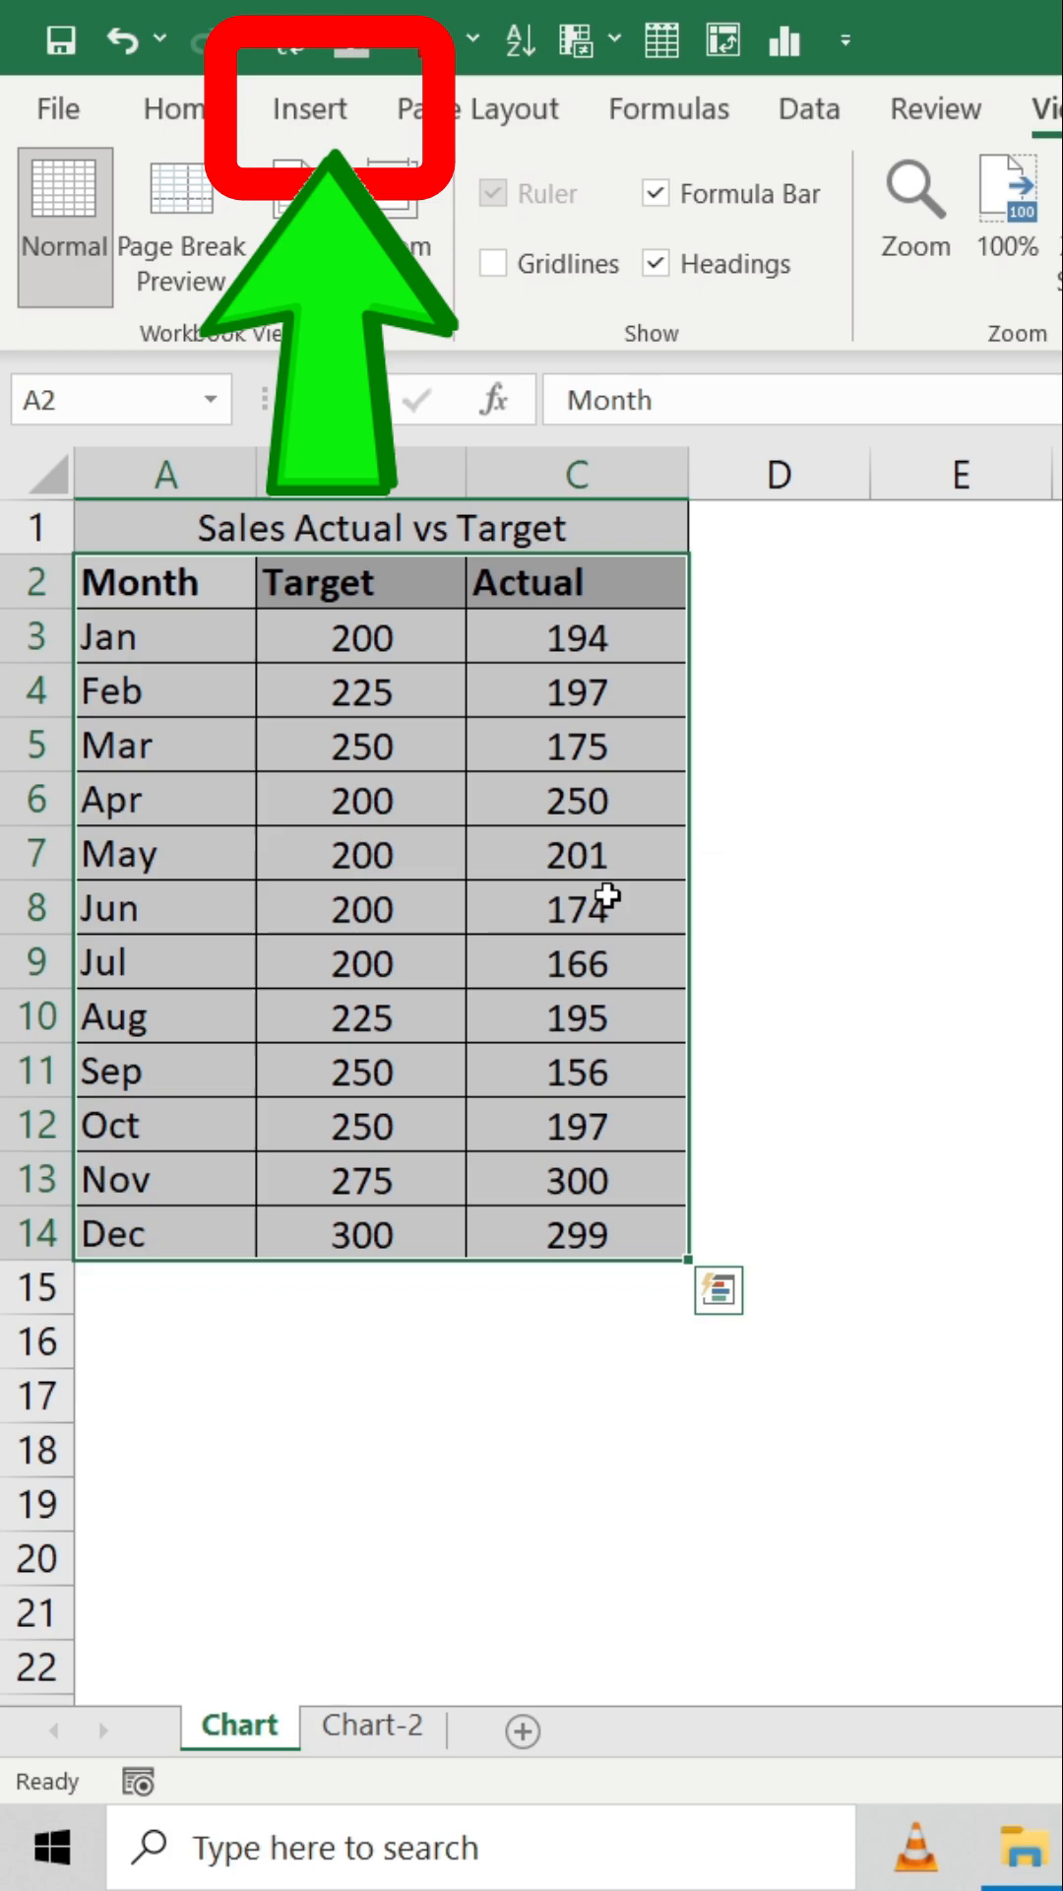
- Insert a Clustered Column chart of the monthly Target and Actual sales from A2:C14
{"action": "left_click", "coordinate": [308, 108]}
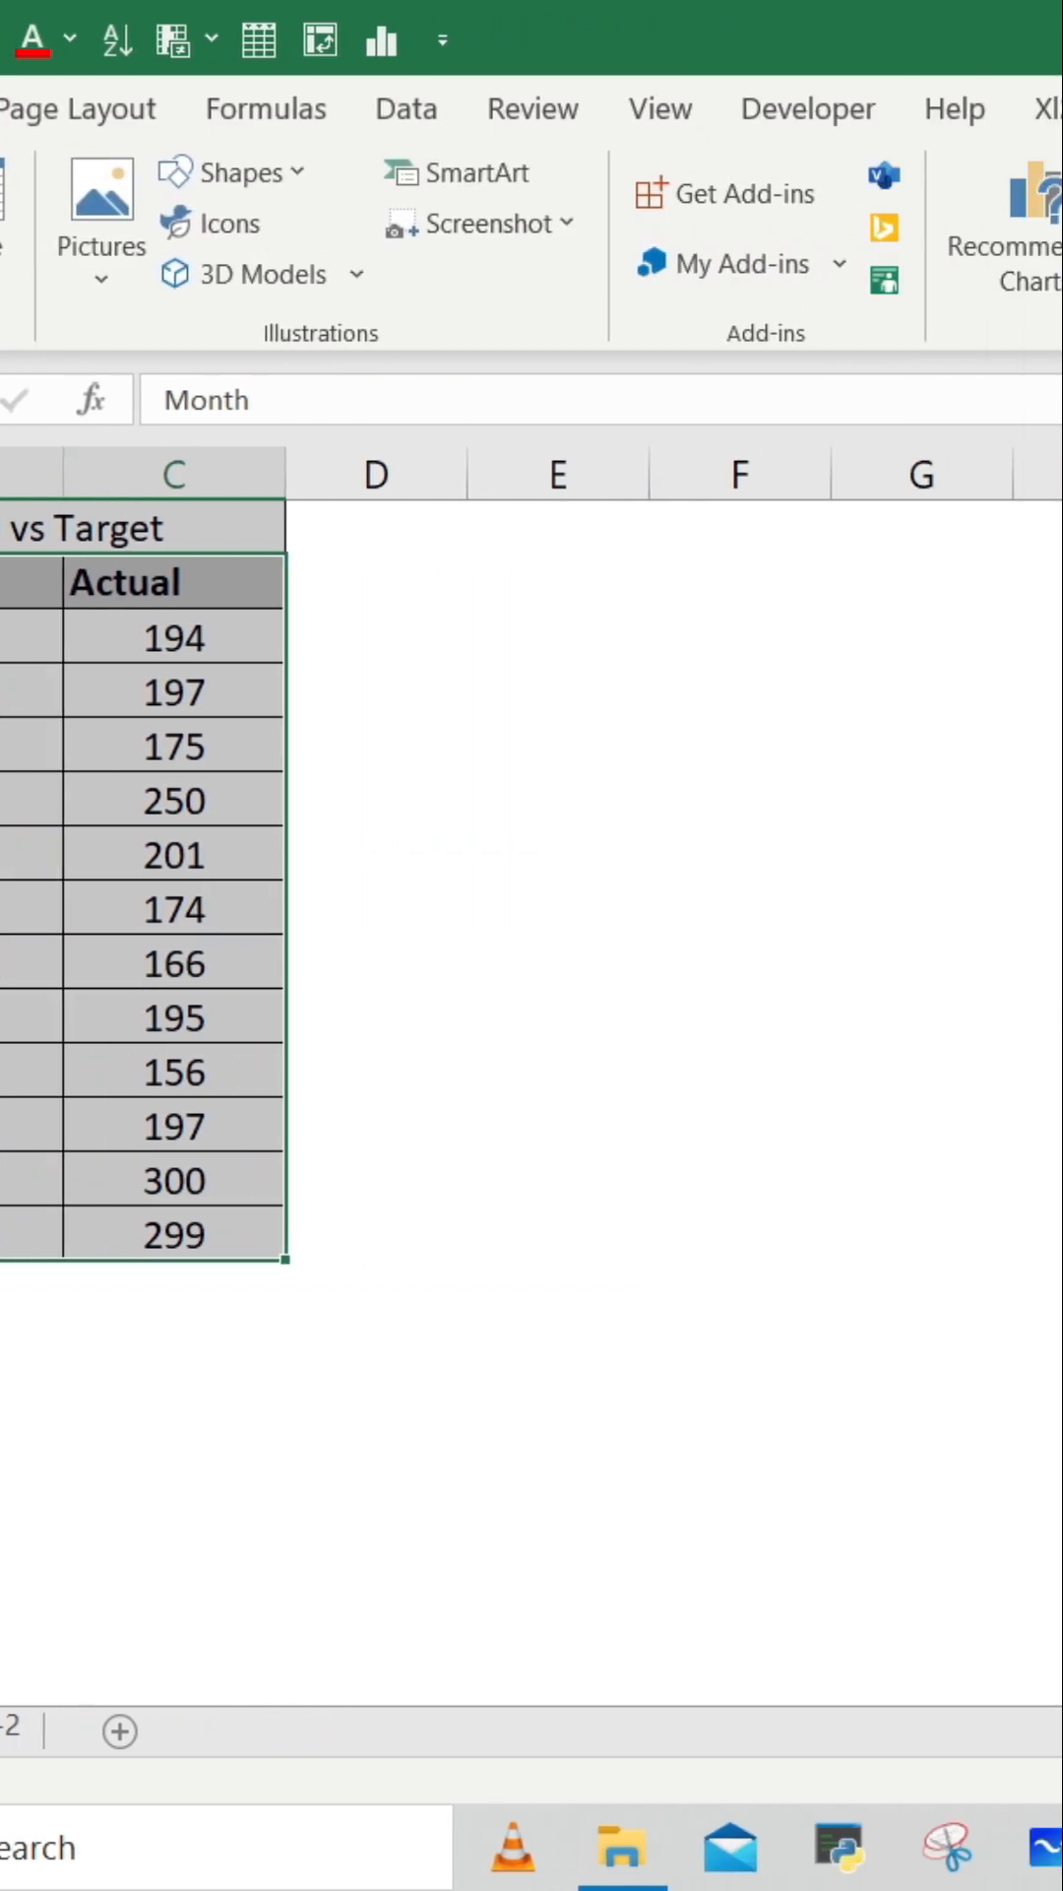
{"action": "left_click", "coordinate": [284, 178]}
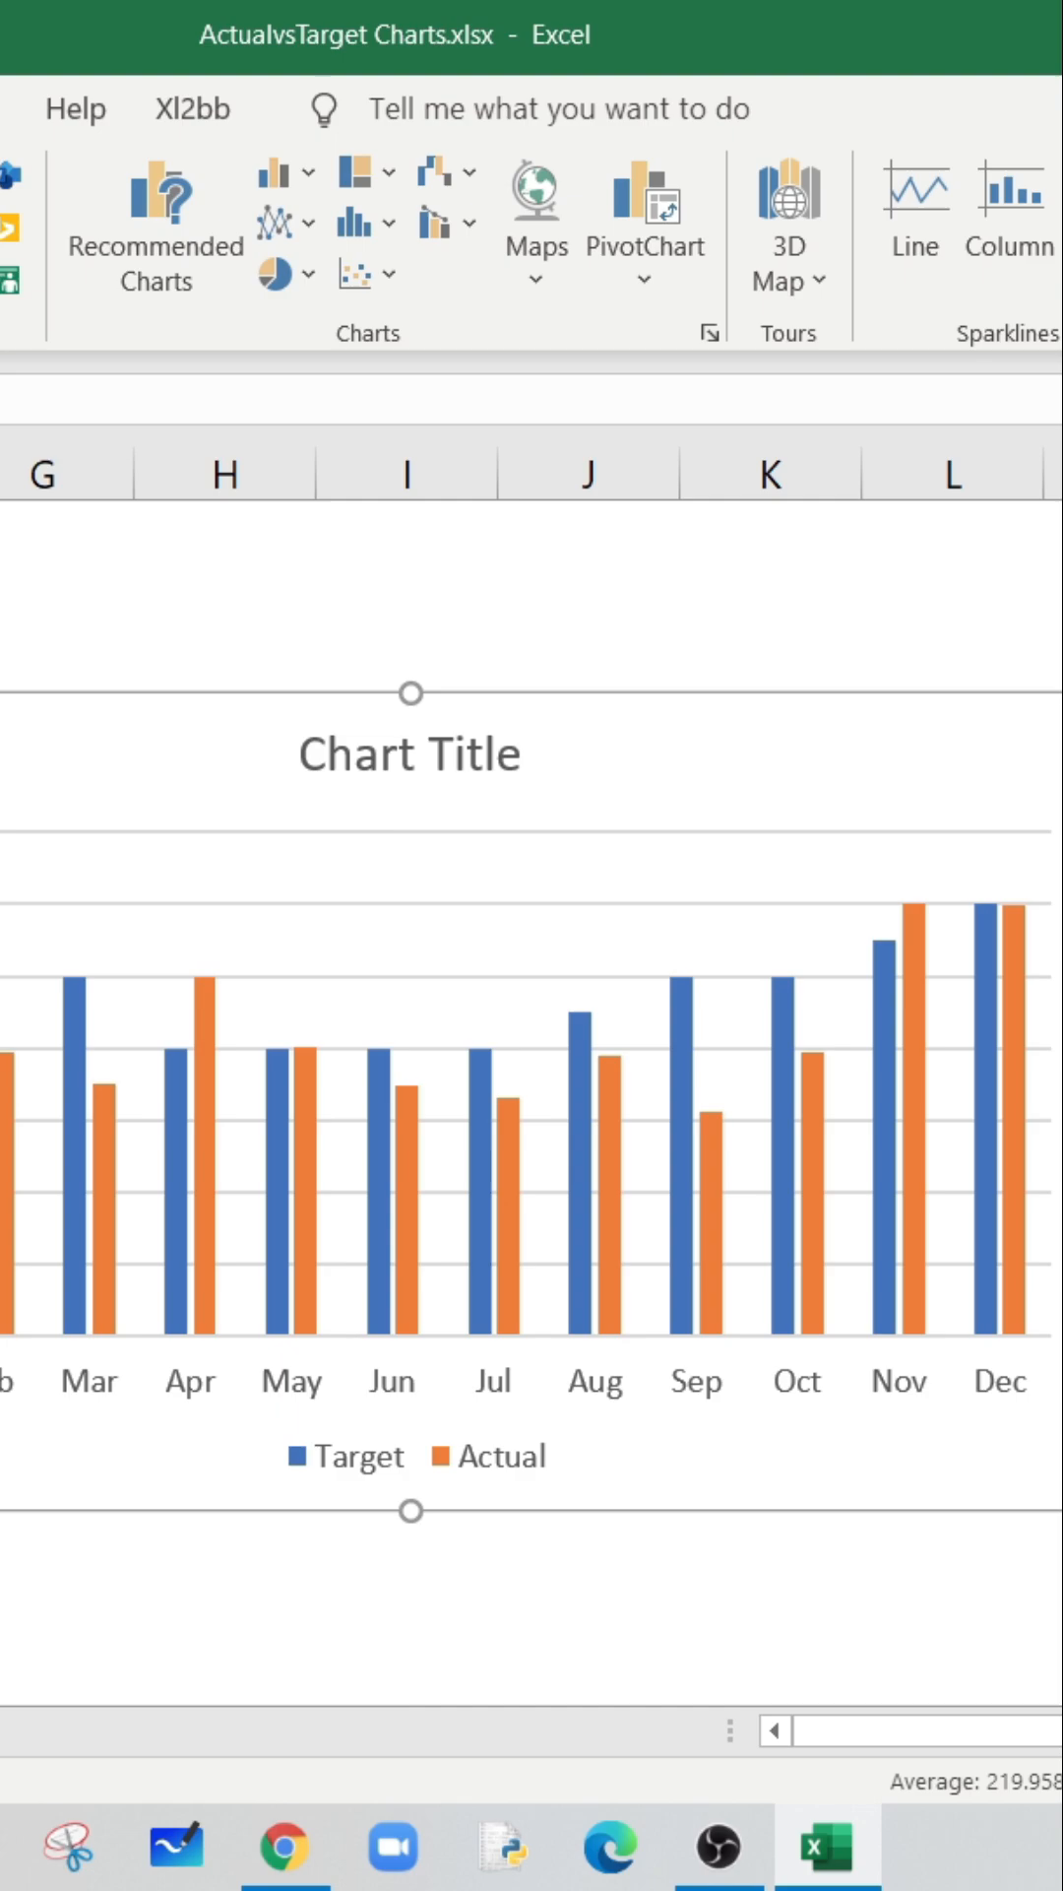
{"action": "mouse_move", "coordinate": [521, 1502]}
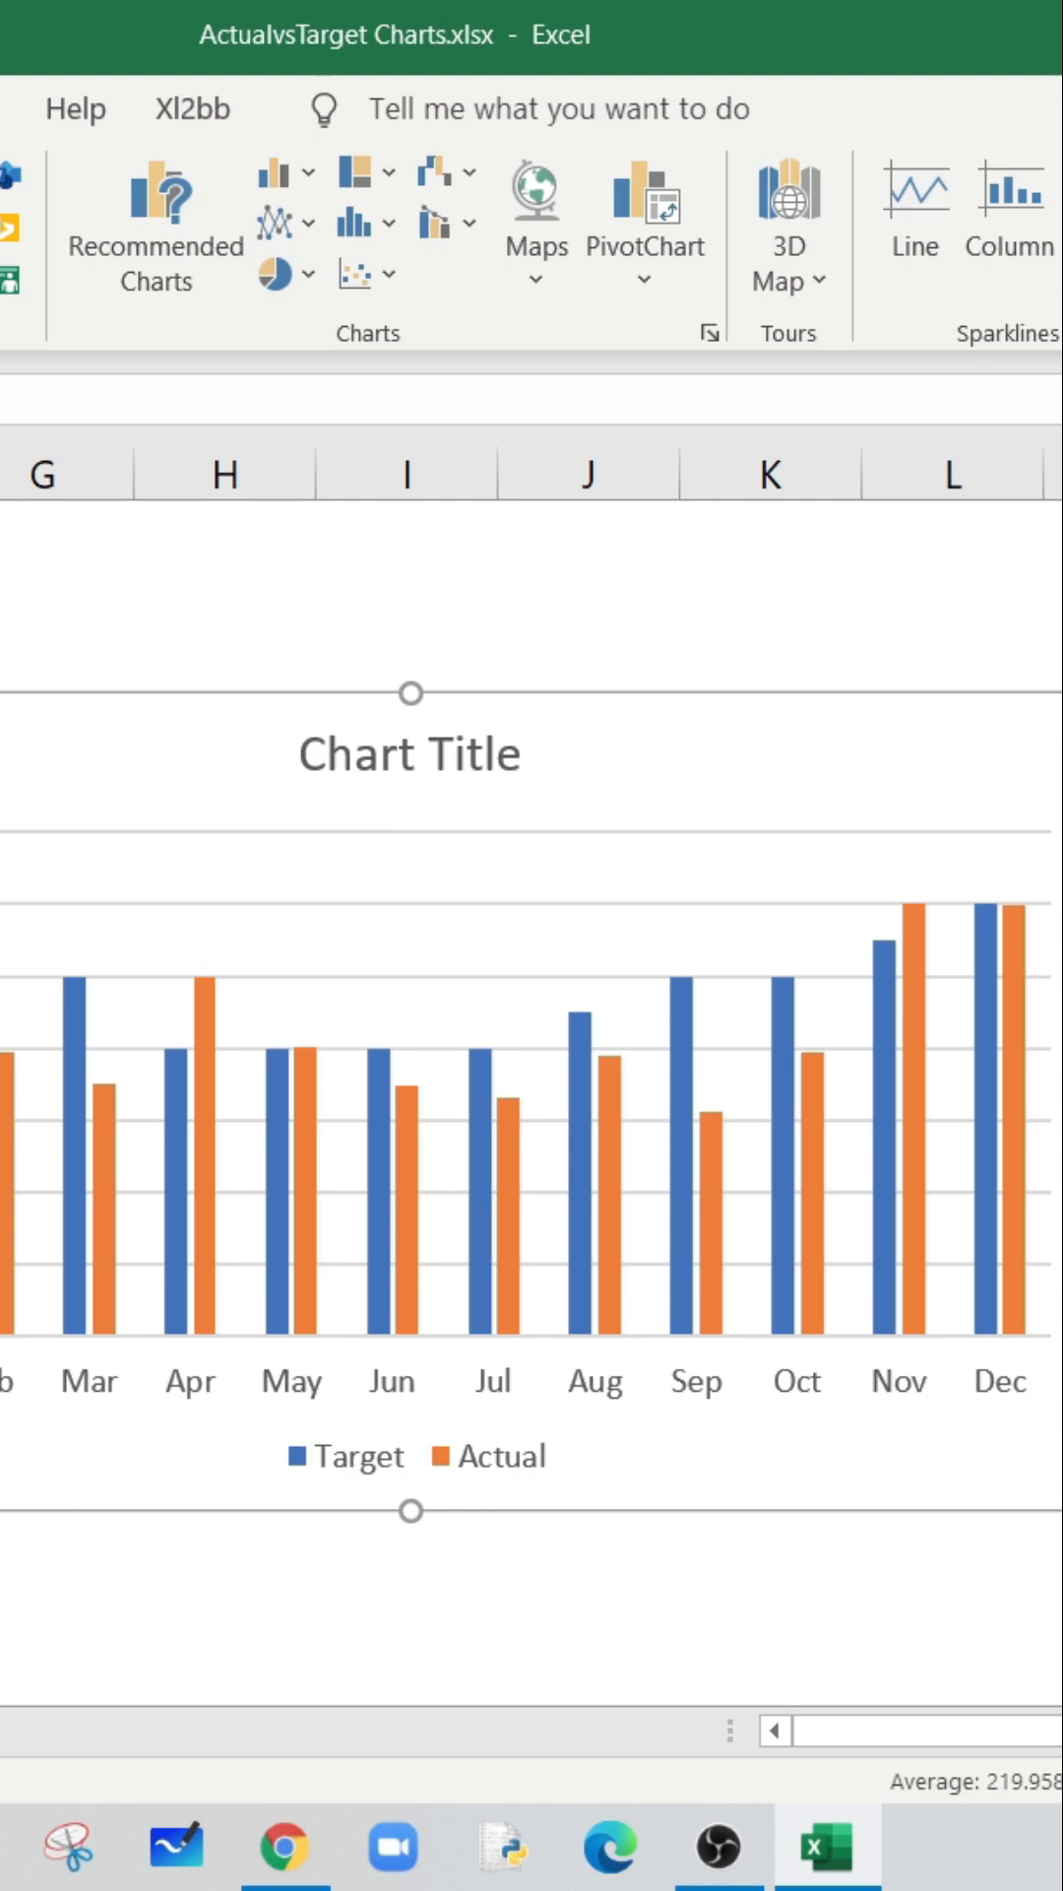
{"action": "mouse_move", "coordinate": [480, 1273]}
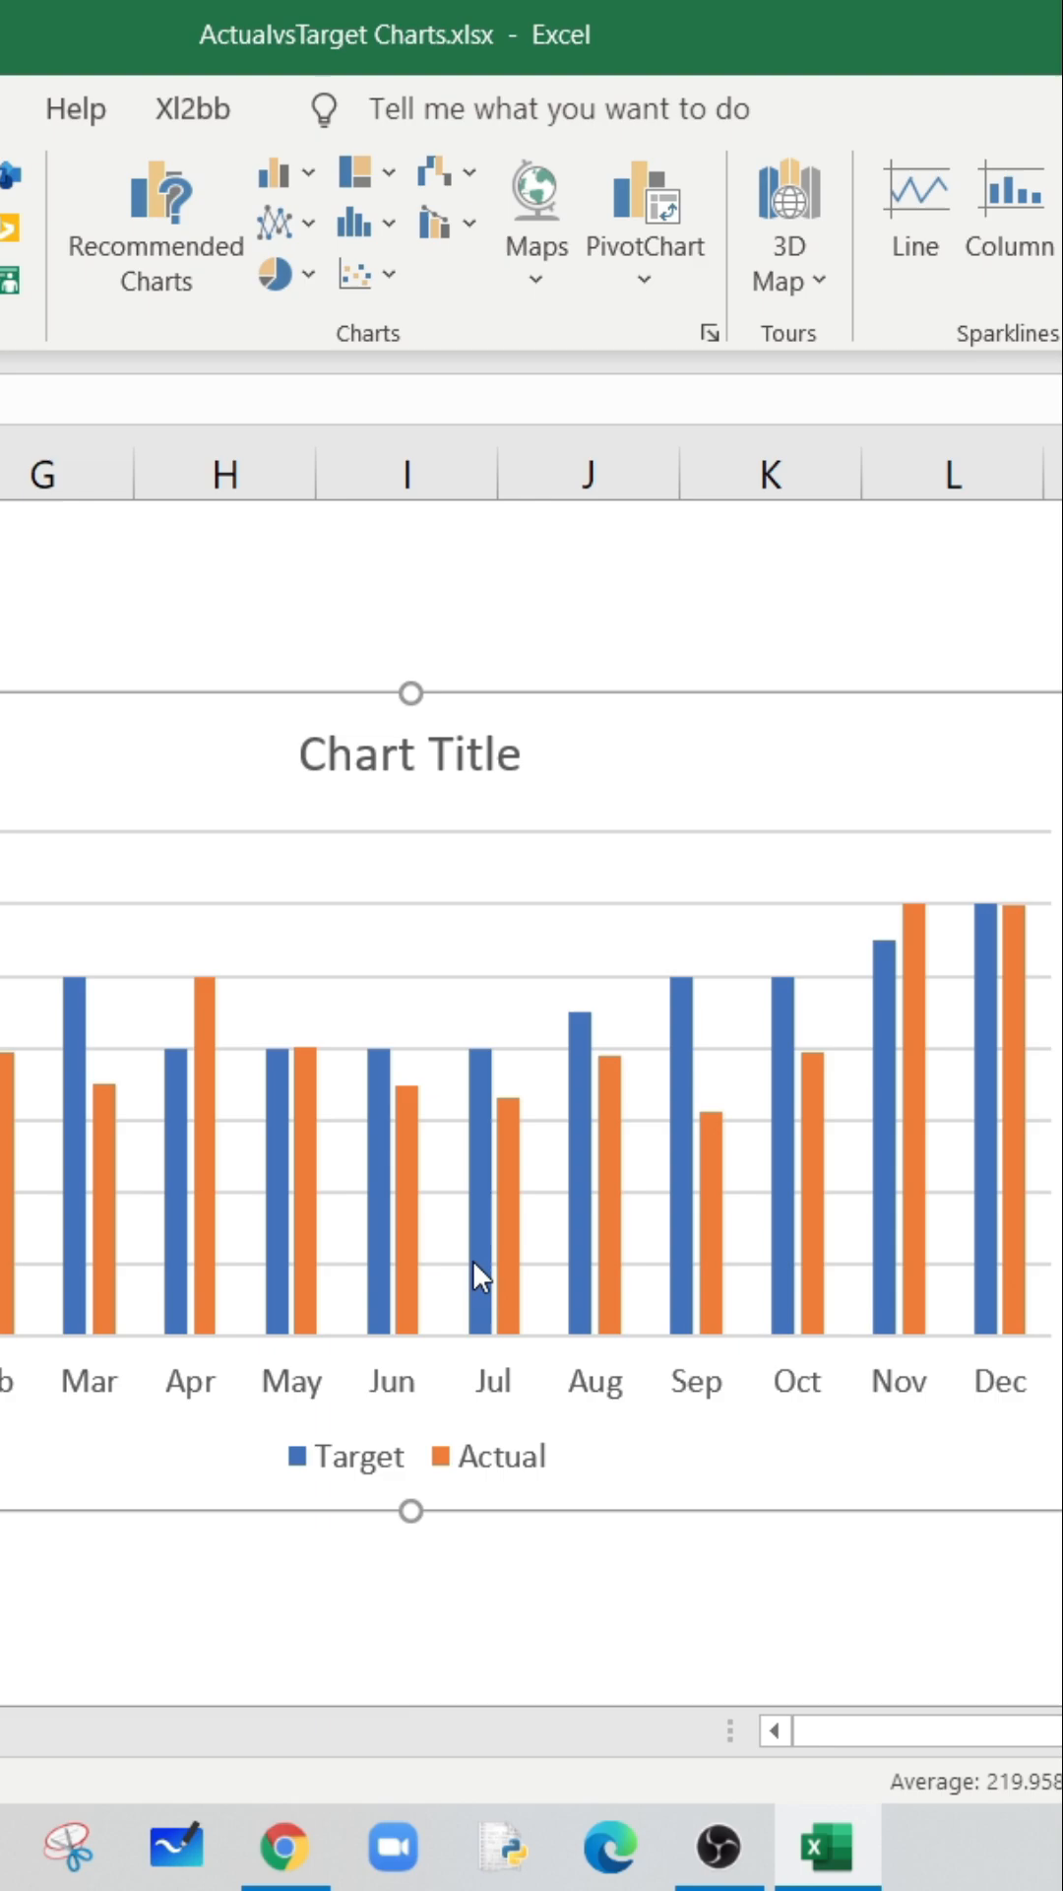
{"action": "mouse_move", "coordinate": [81, 1541]}
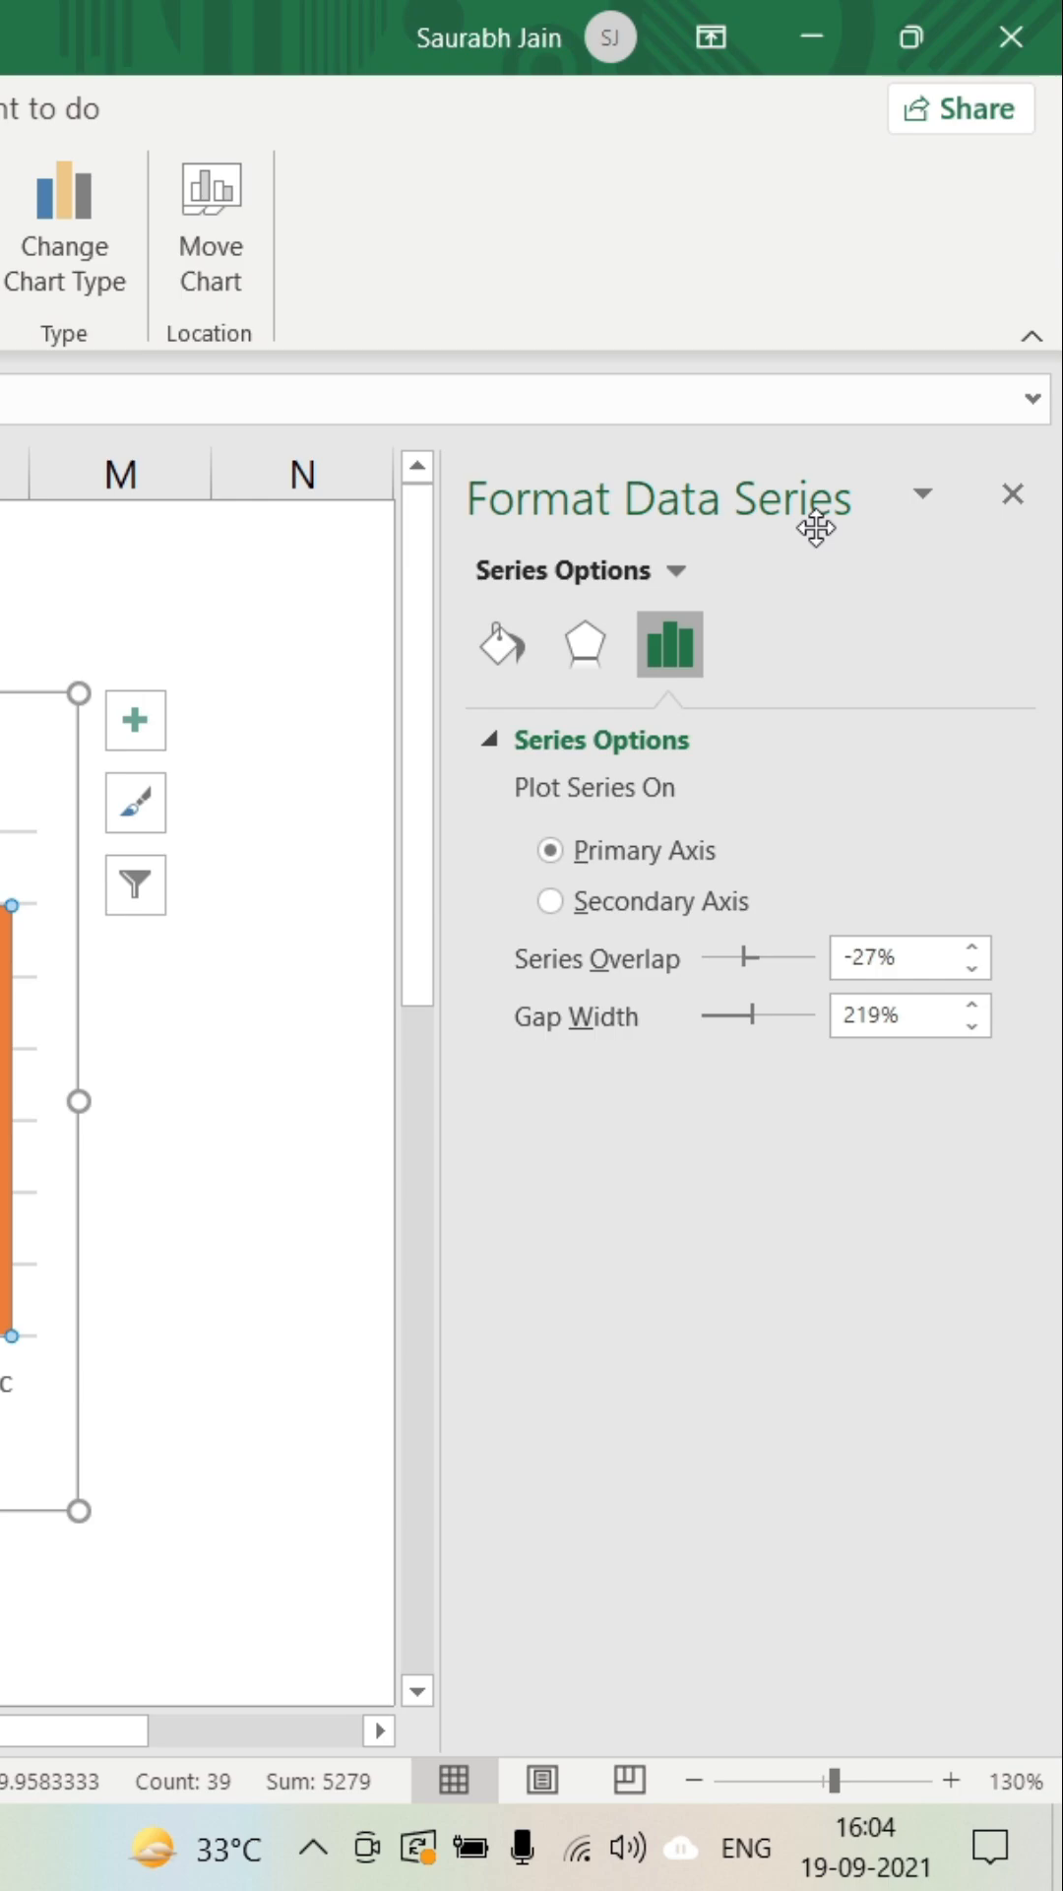
- Move the Actual series onto the secondary axis so it overlaps the Target columns
{"action": "left_click", "coordinate": [551, 901]}
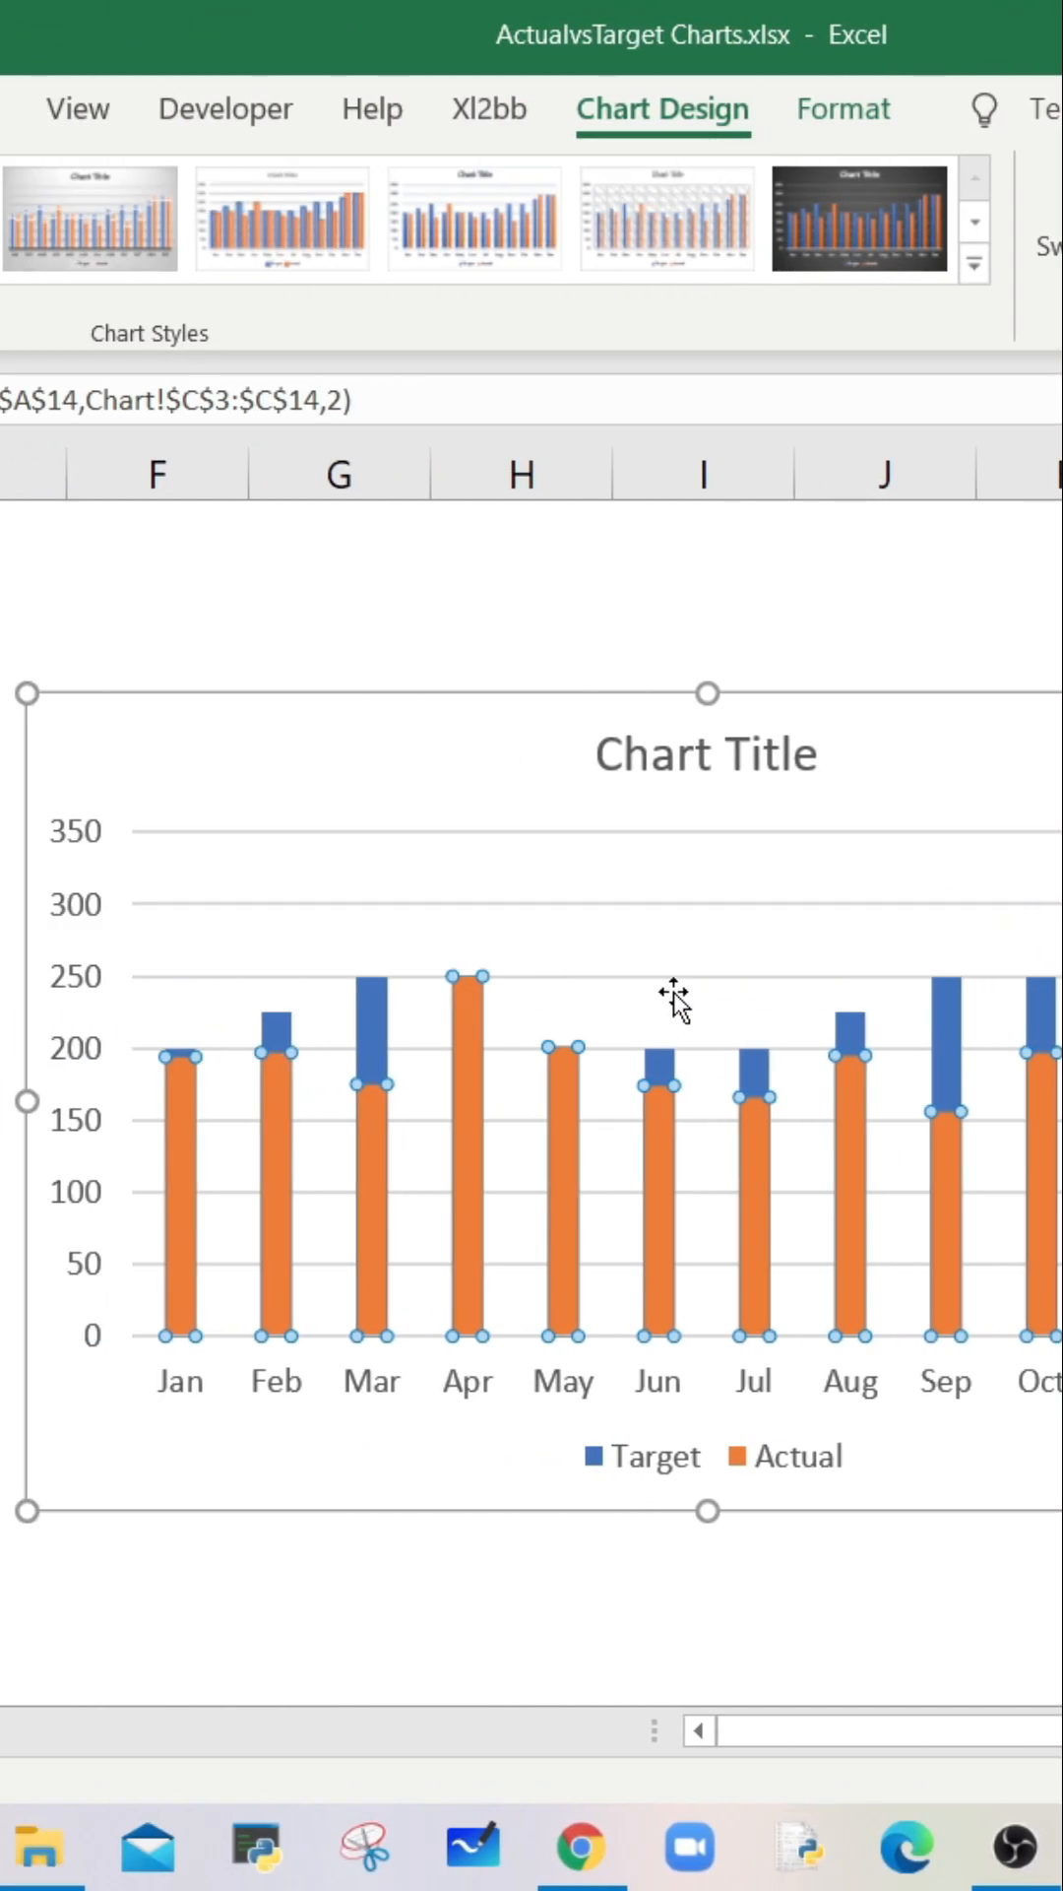
{"action": "mouse_move", "coordinate": [482, 1278]}
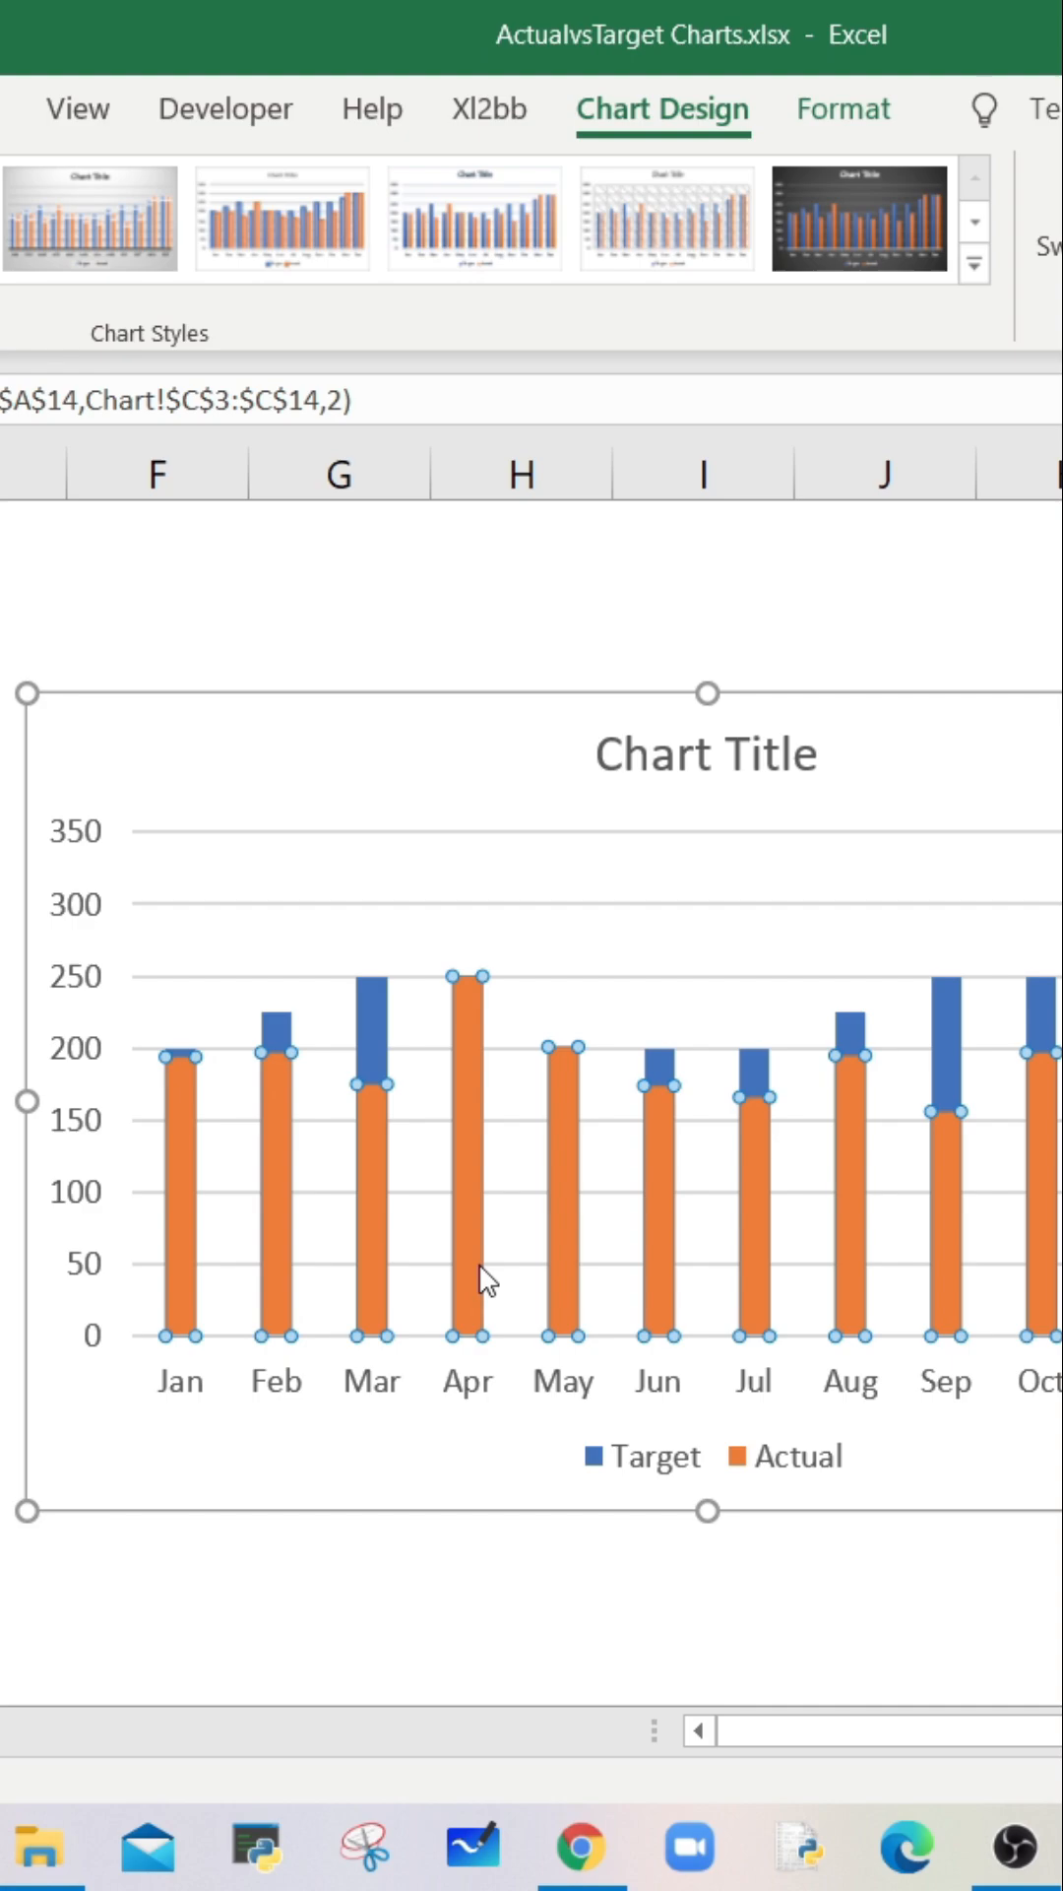
{"action": "mouse_move", "coordinate": [452, 1276]}
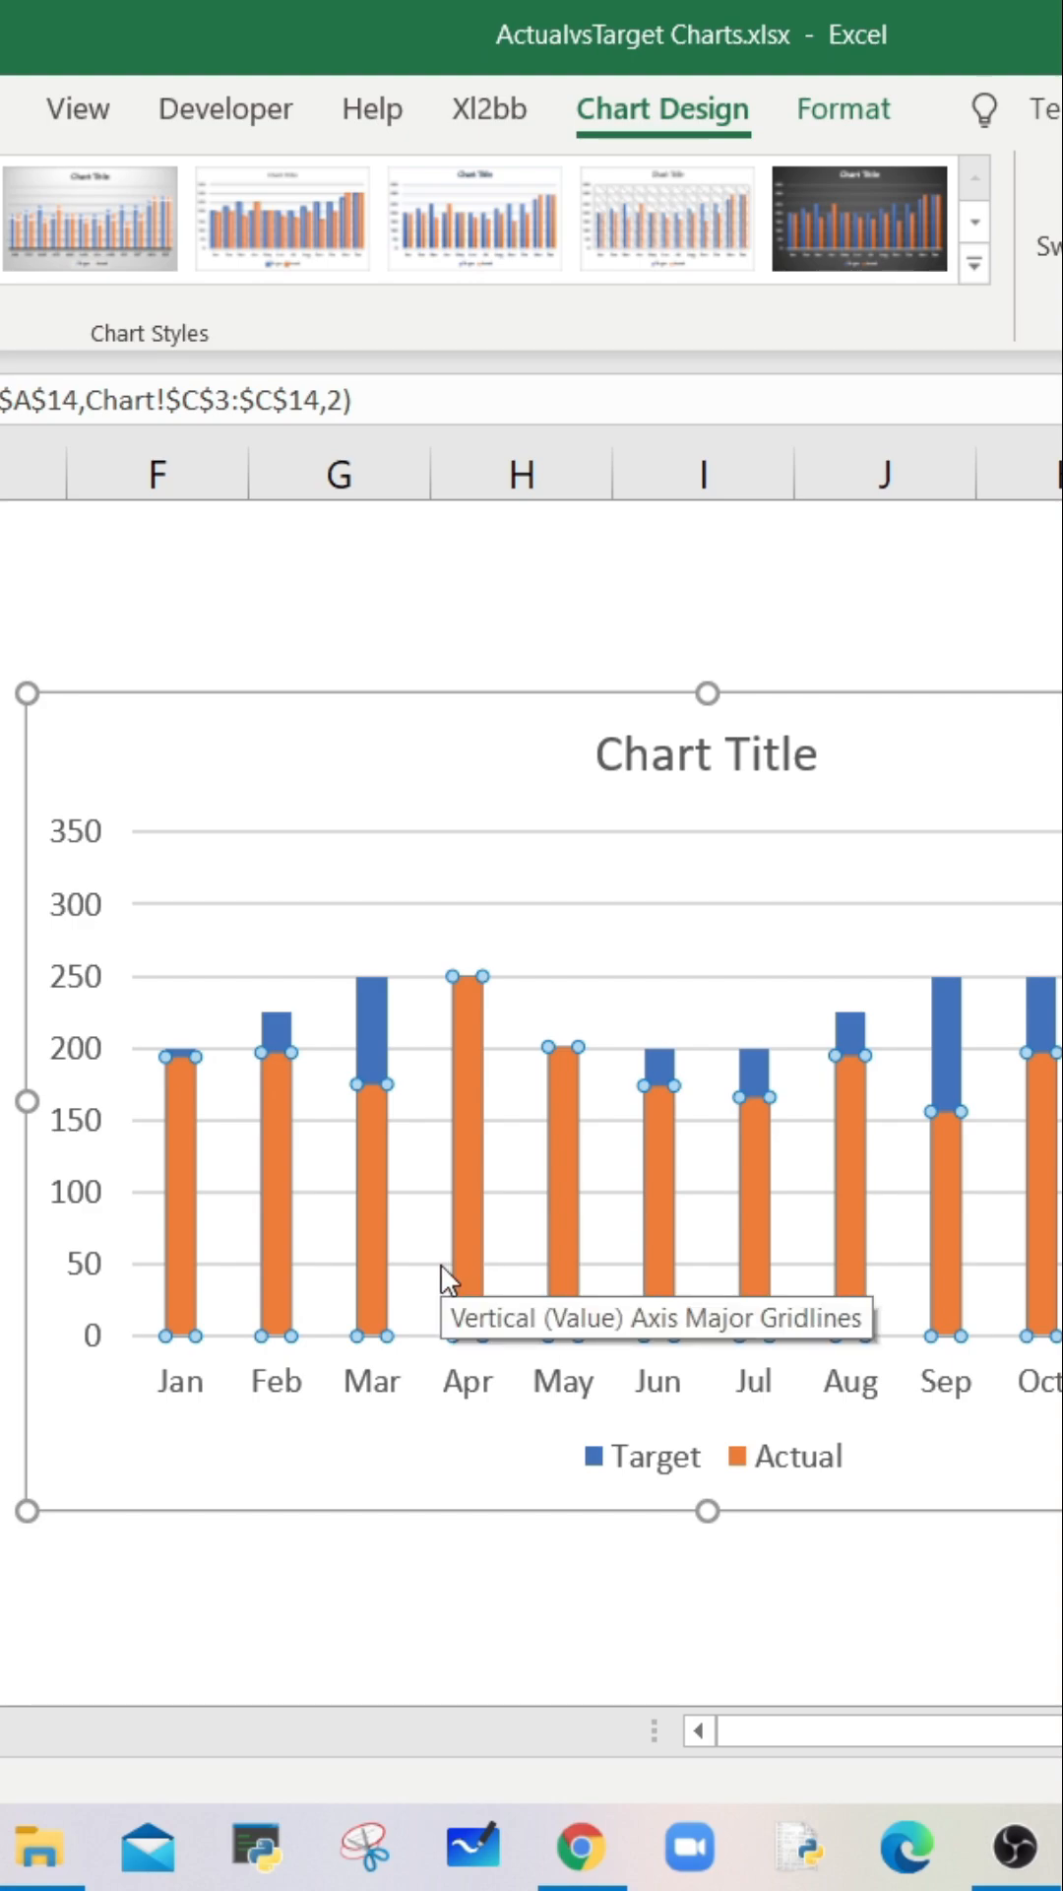
{"action": "mouse_move", "coordinate": [449, 1158]}
{"action": "type", "text": "100"}
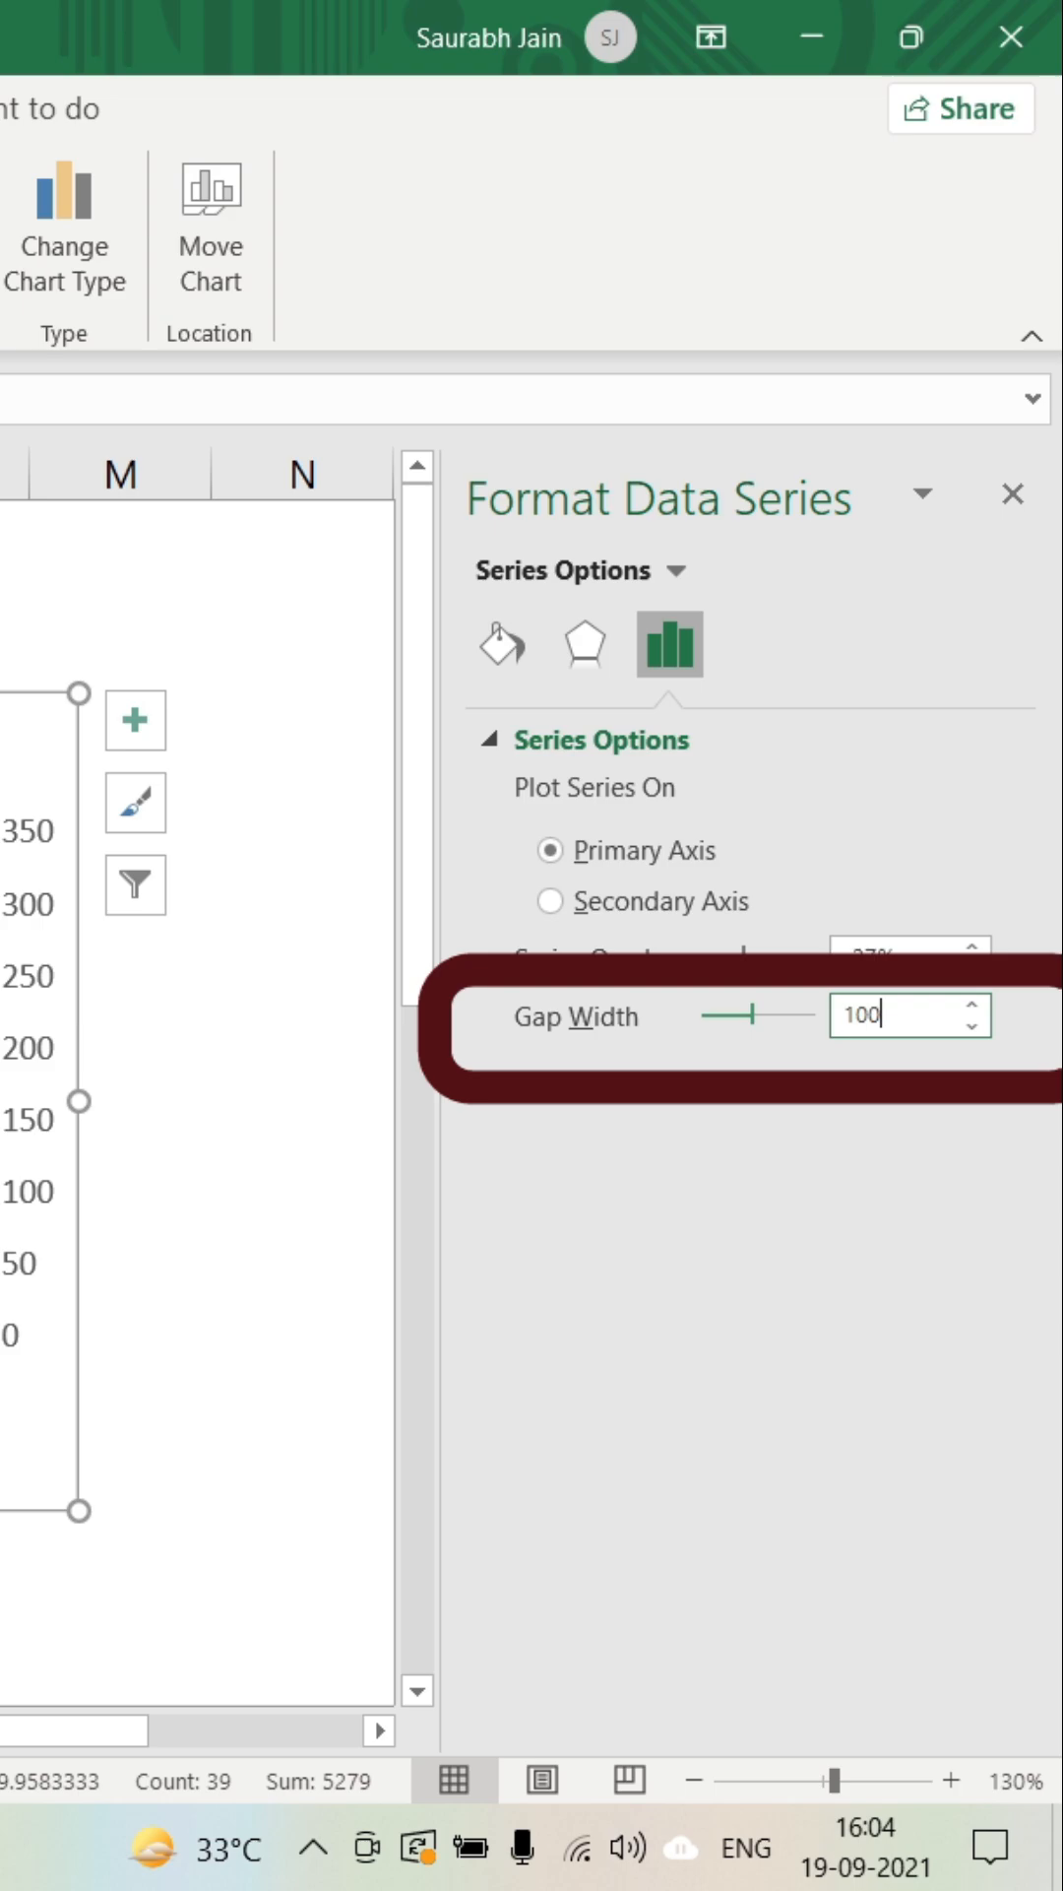
- Set the Target series gap width to 100% so its columns widen around Actual
{"action": "left_click", "coordinate": [1011, 495]}
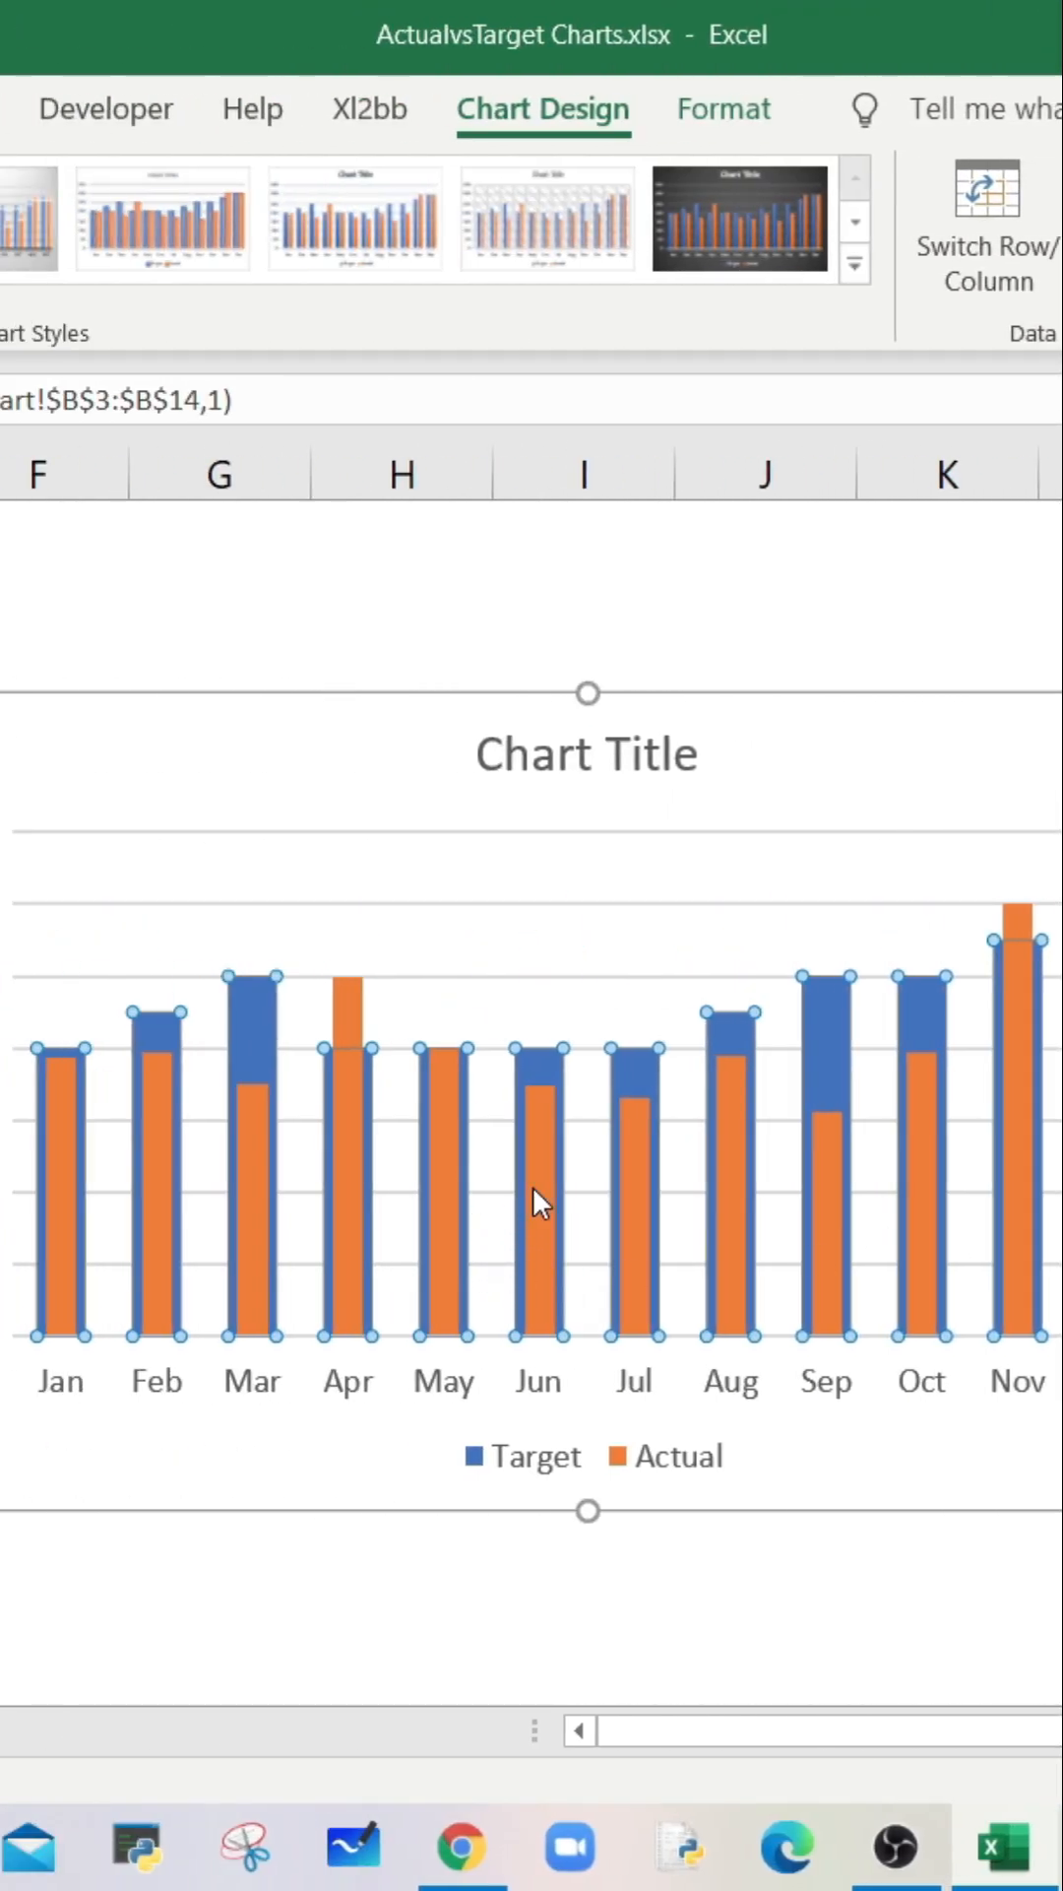
{"action": "mouse_move", "coordinate": [568, 1194]}
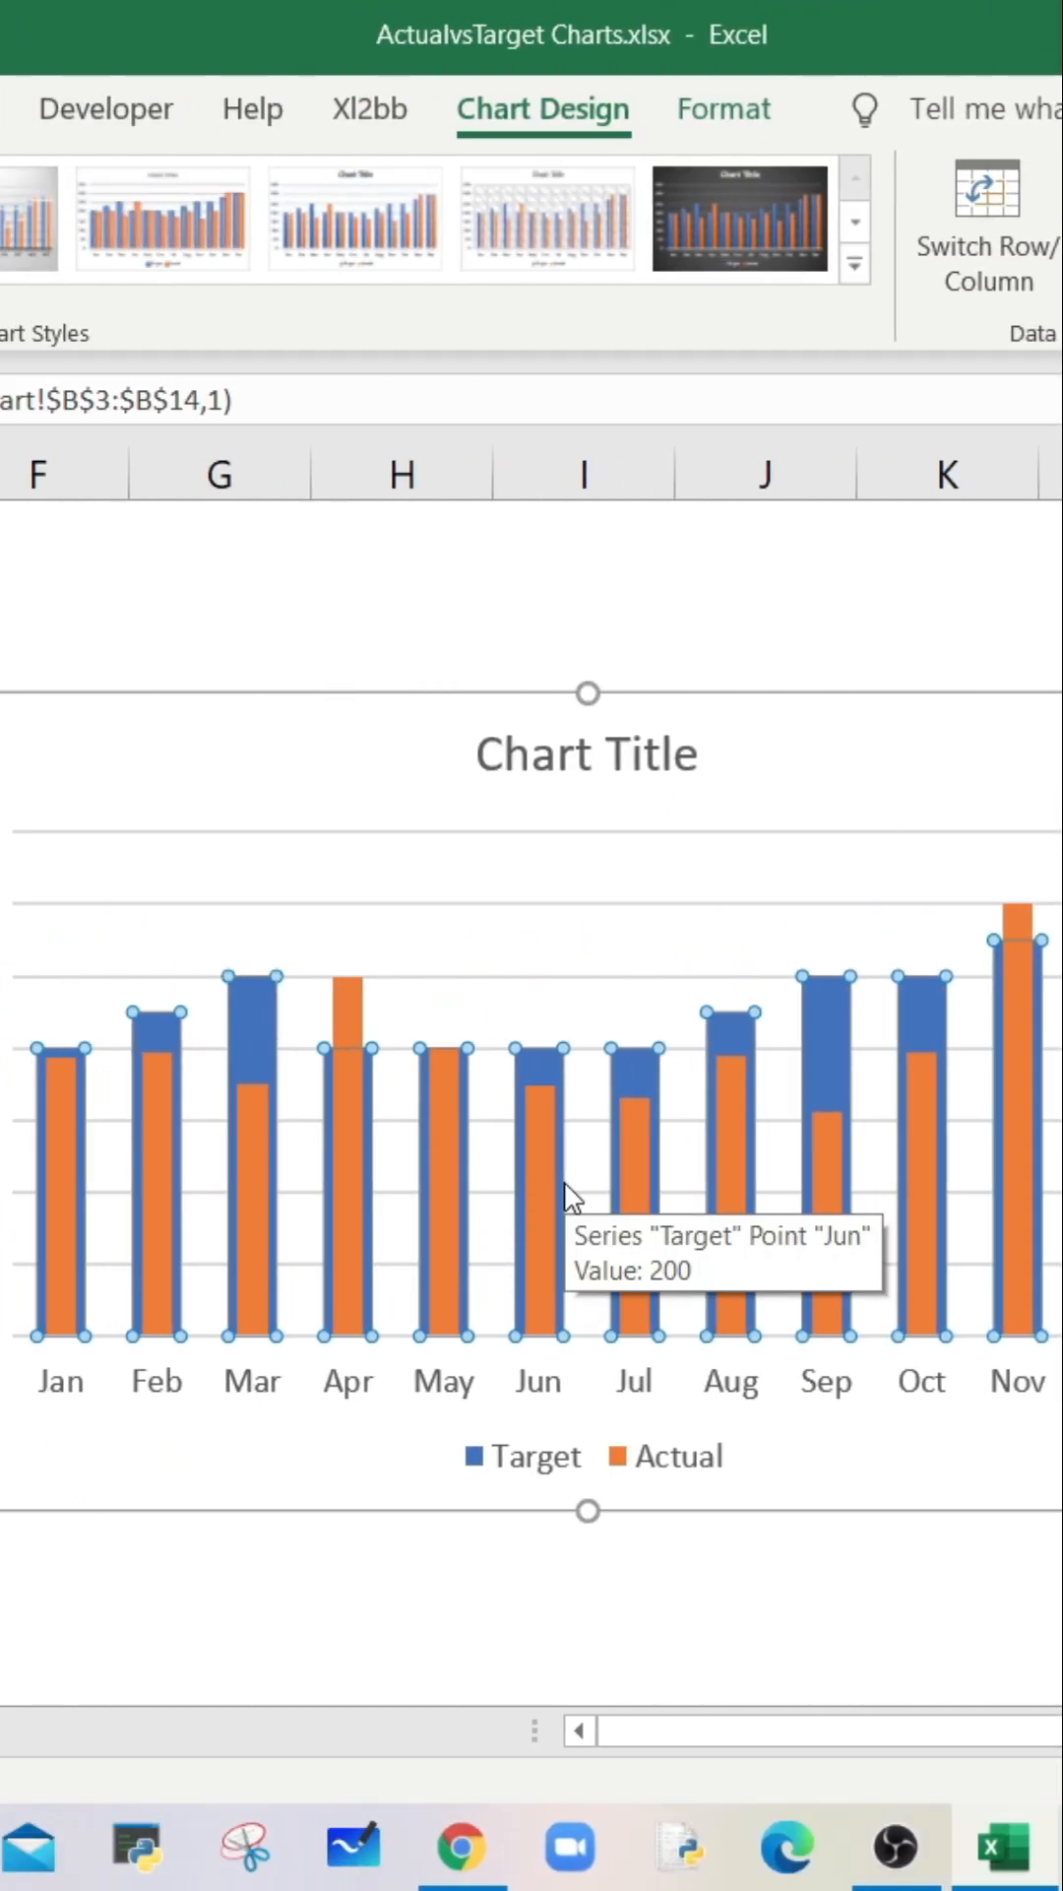
{"action": "mouse_move", "coordinate": [468, 1333]}
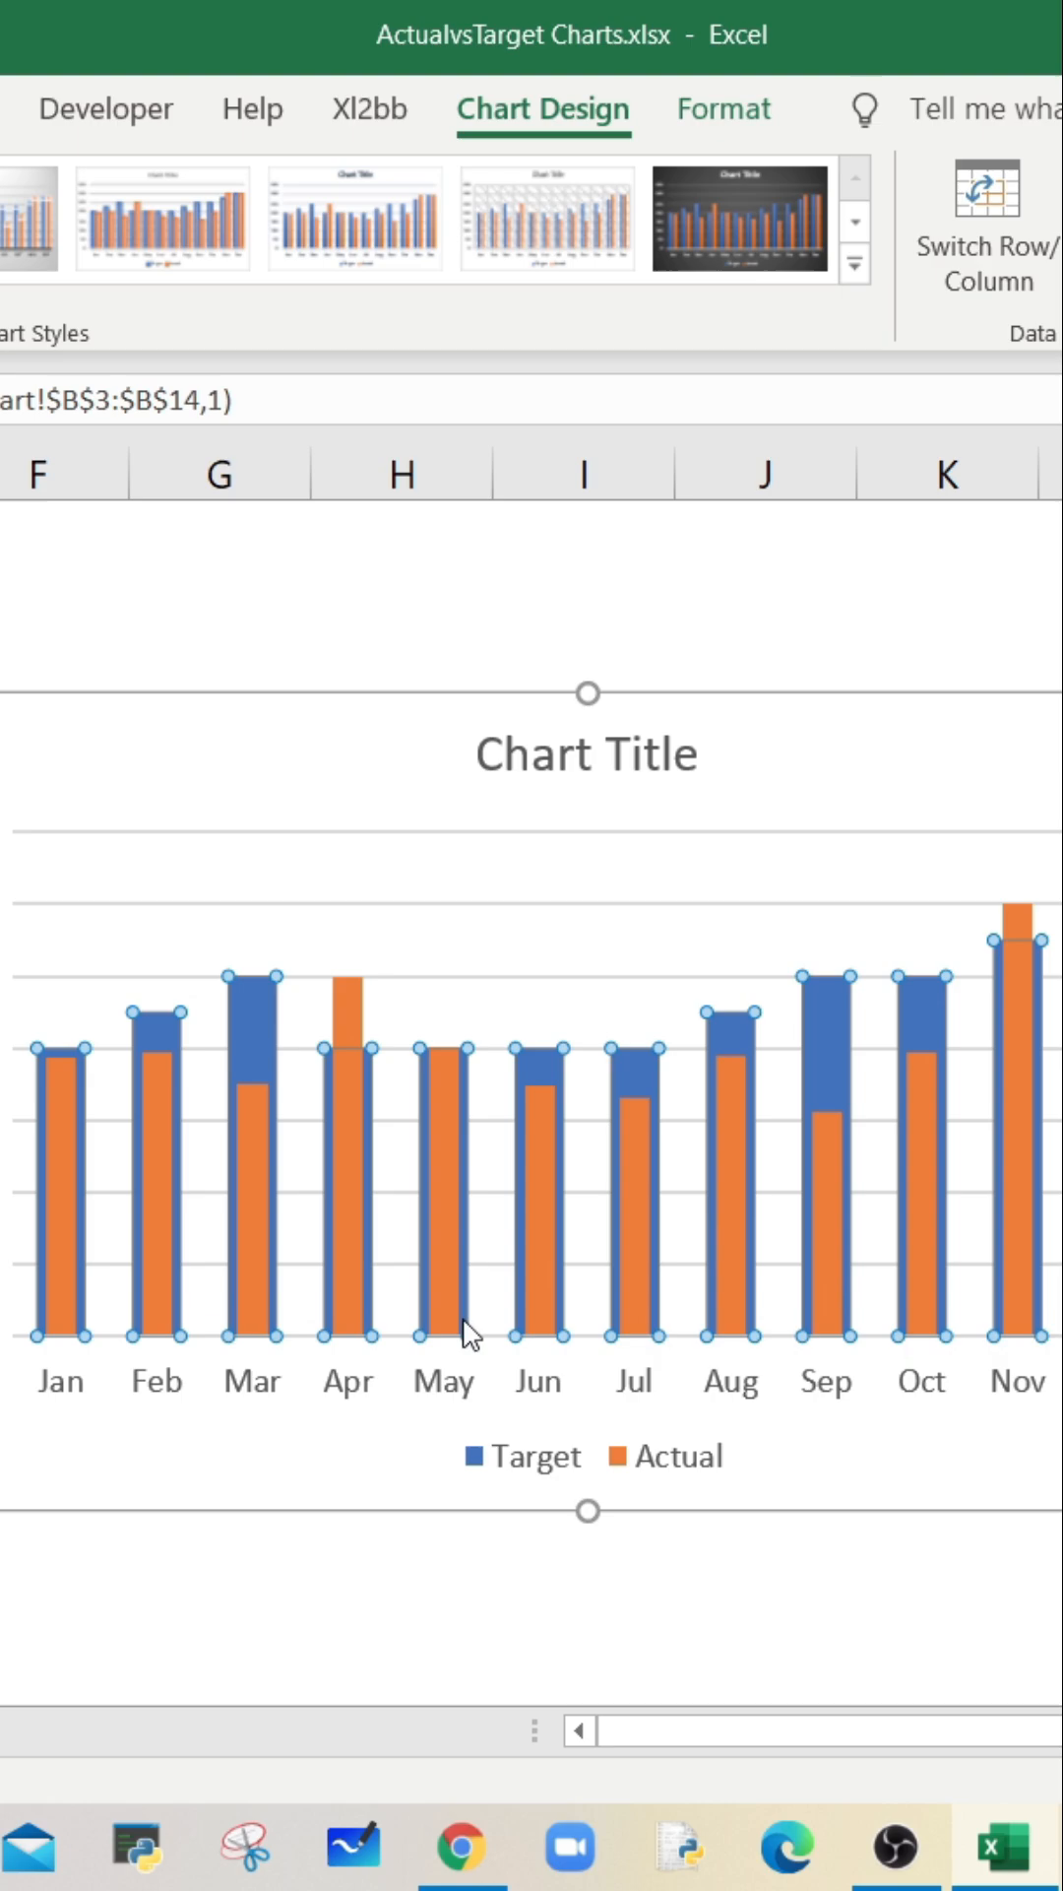
{"action": "mouse_move", "coordinate": [527, 1489]}
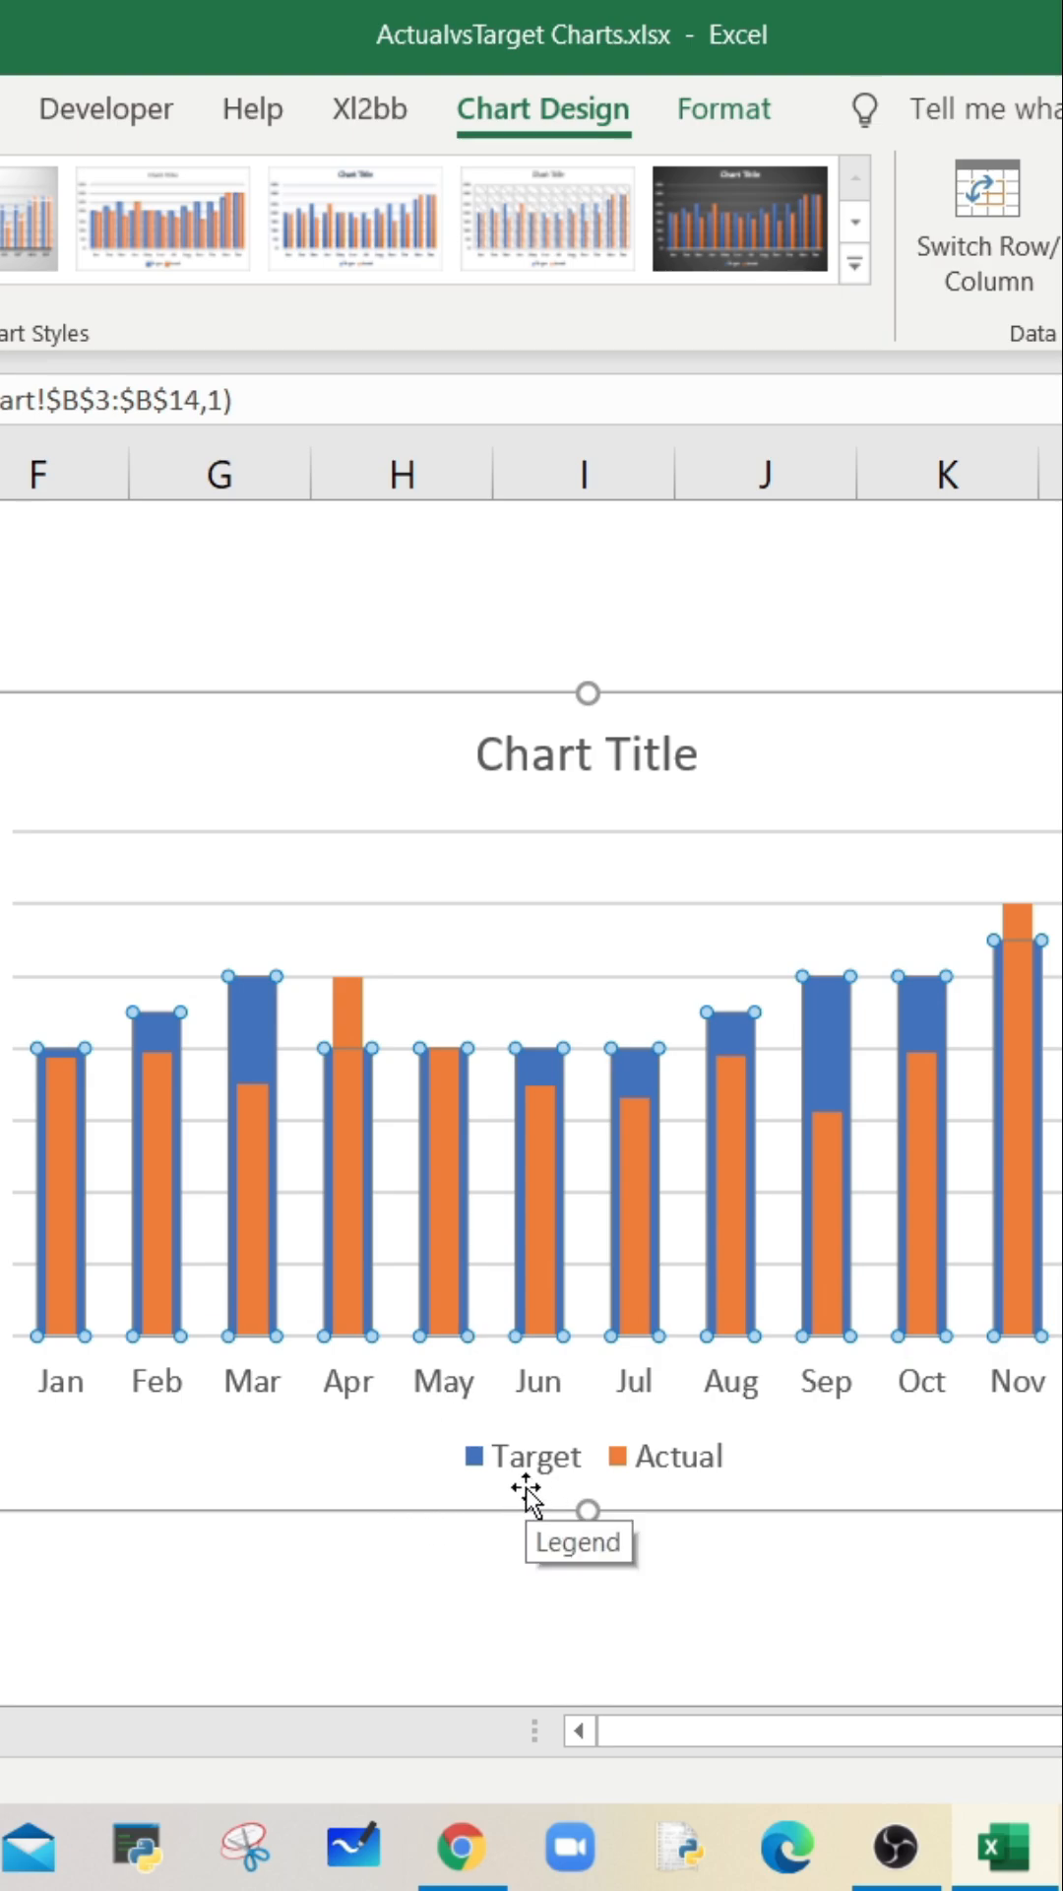
{"action": "mouse_move", "coordinate": [253, 1062]}
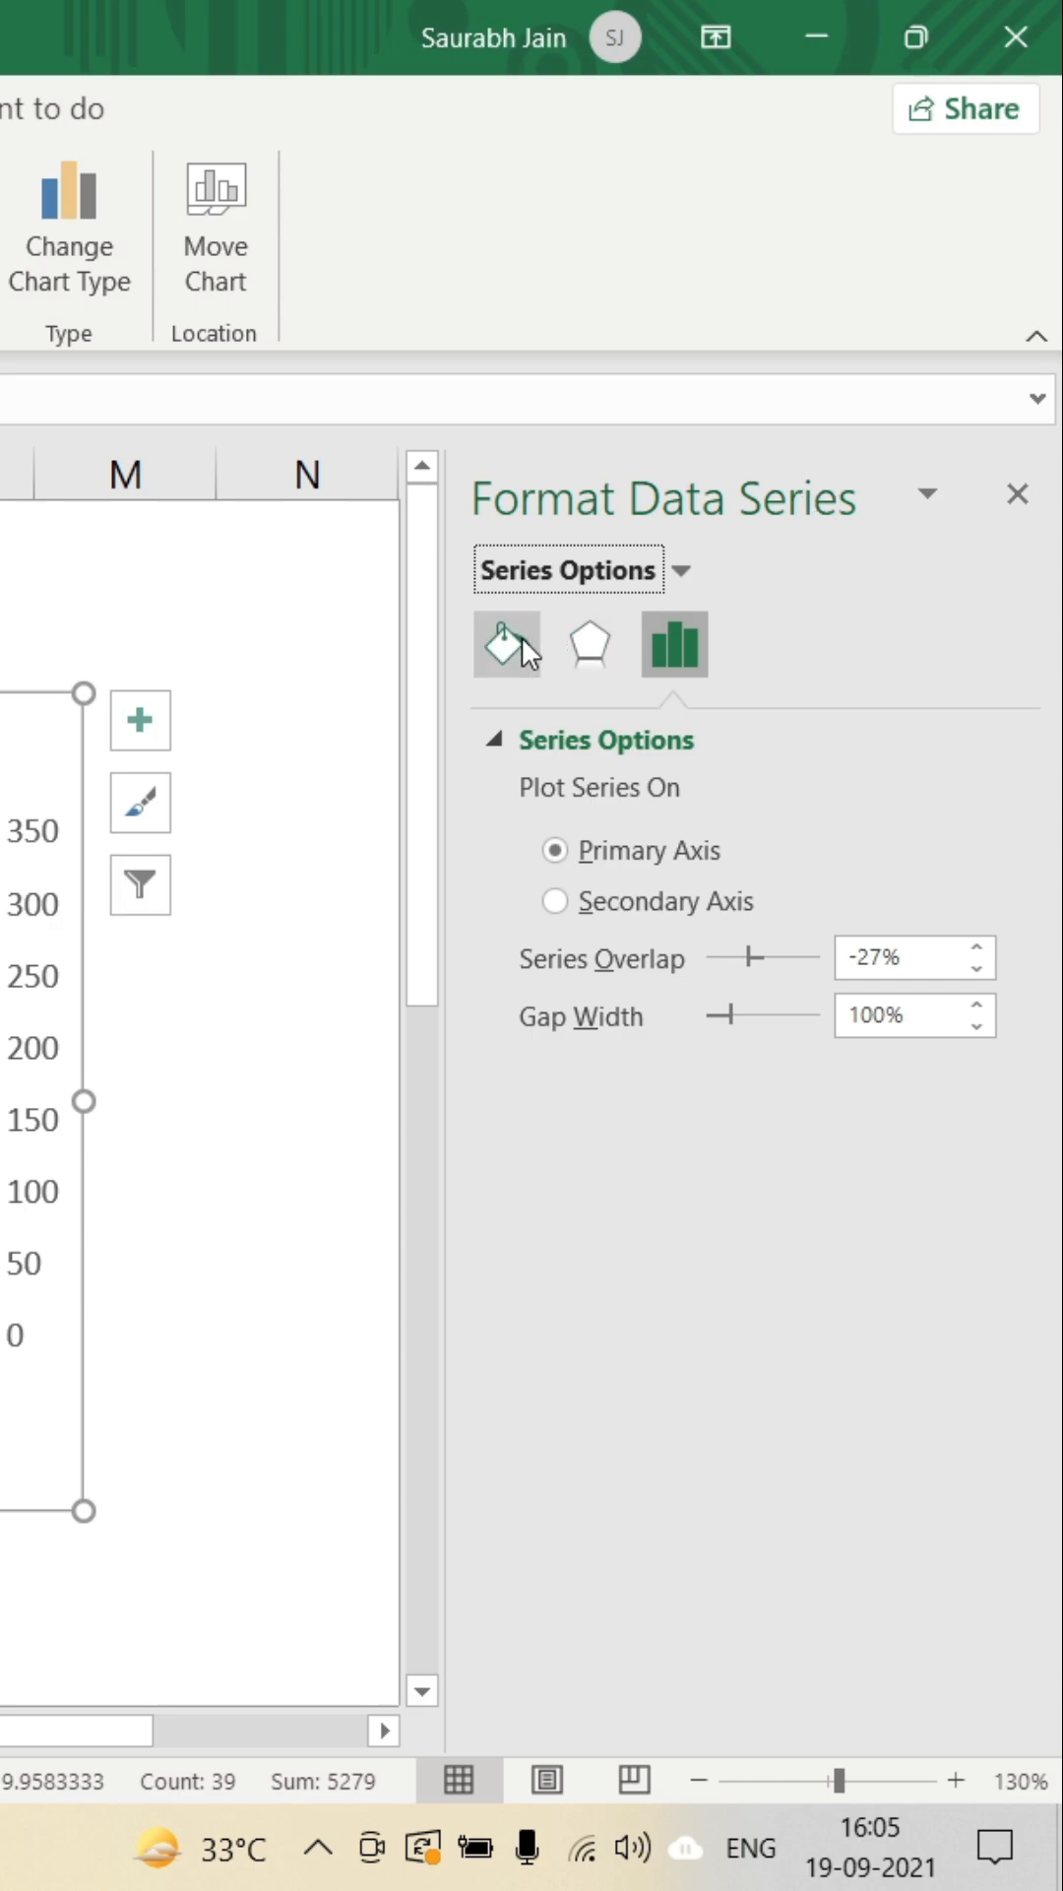
- Switch the Target series to solid fill and open its Color palette
{"action": "left_click", "coordinate": [506, 643]}
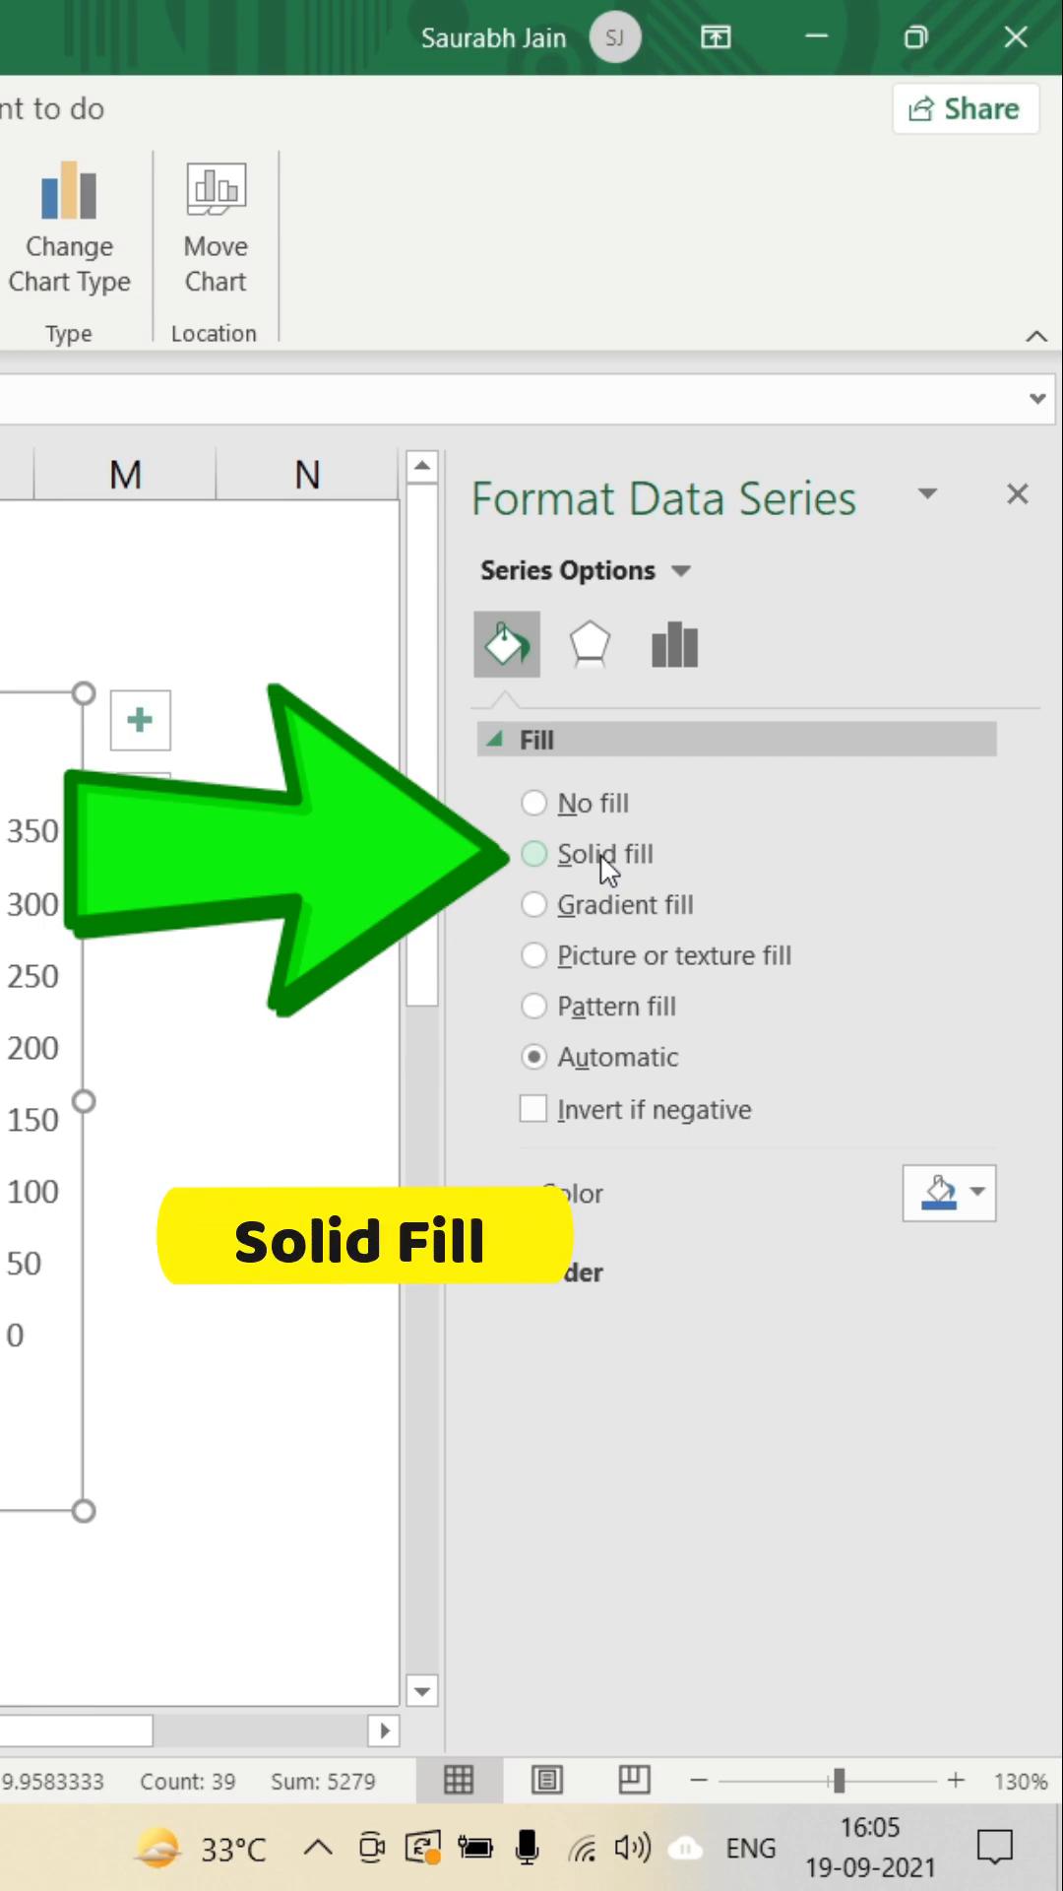
{"action": "left_click", "coordinate": [533, 854]}
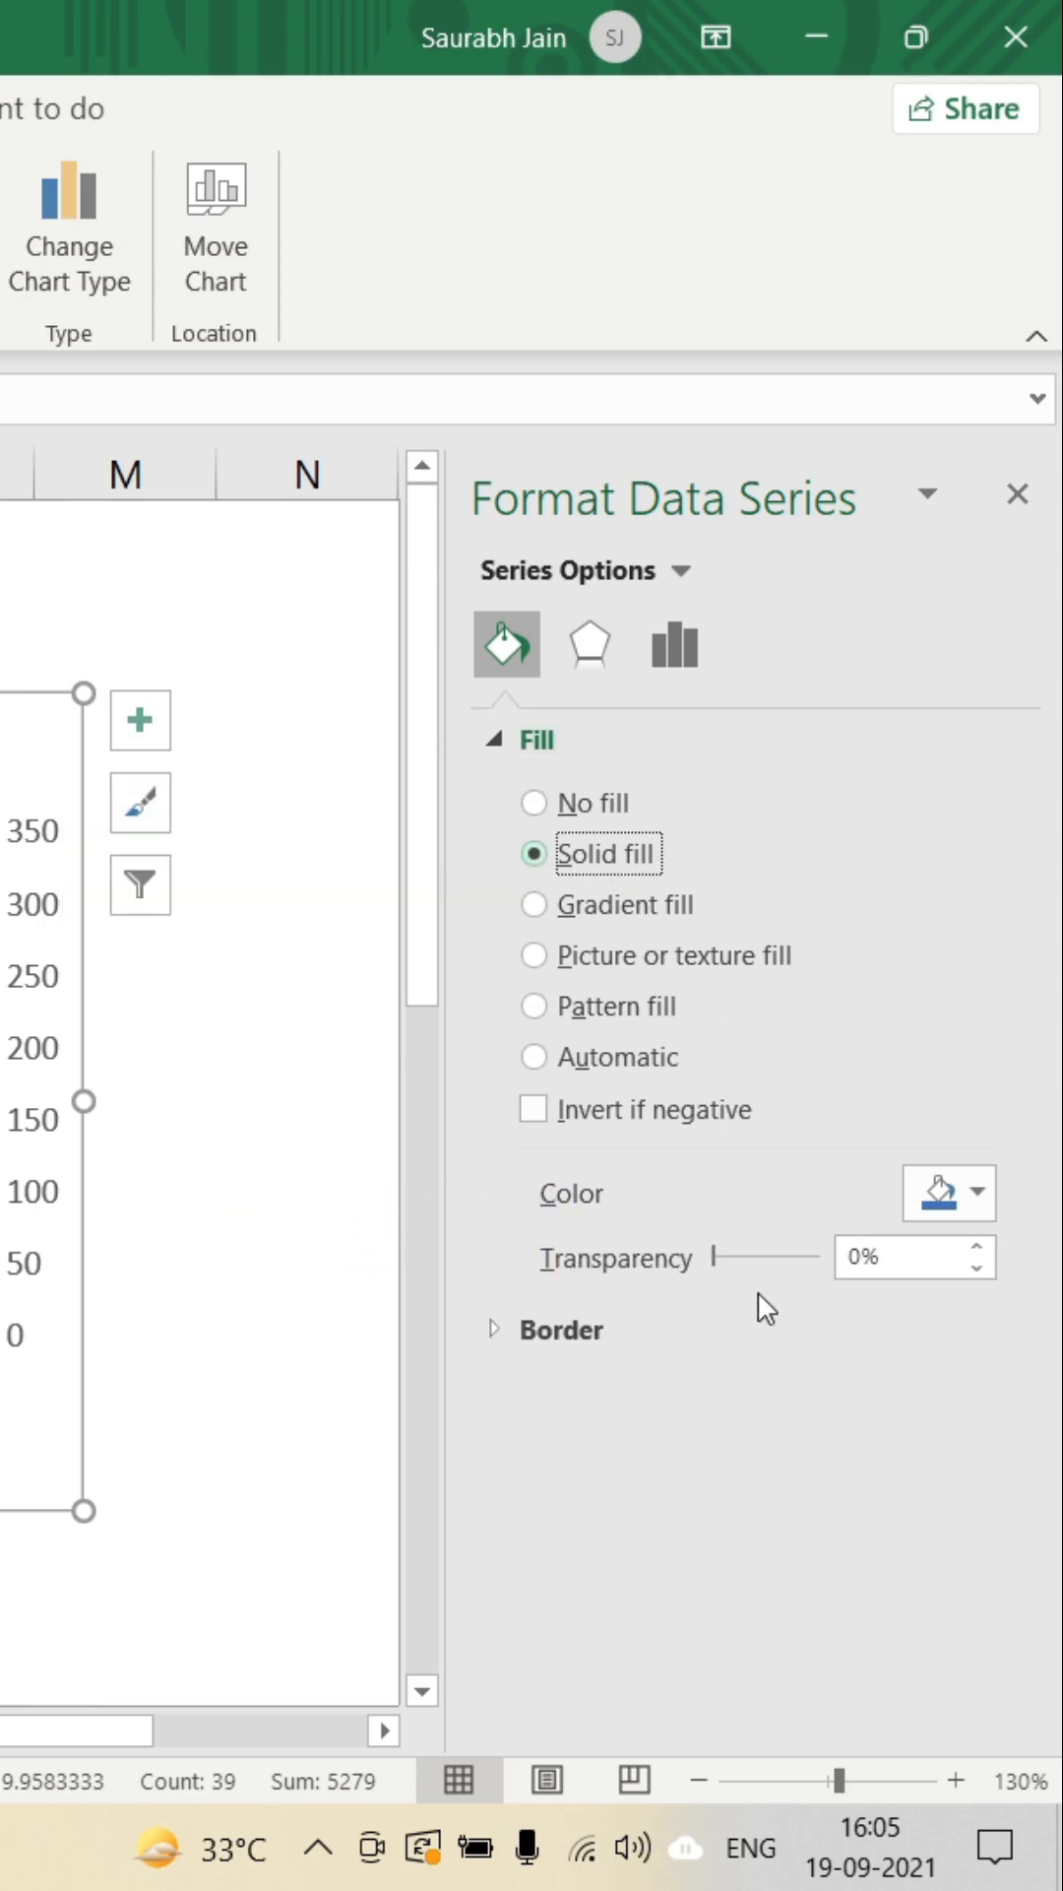
{"action": "left_click", "coordinate": [978, 1191]}
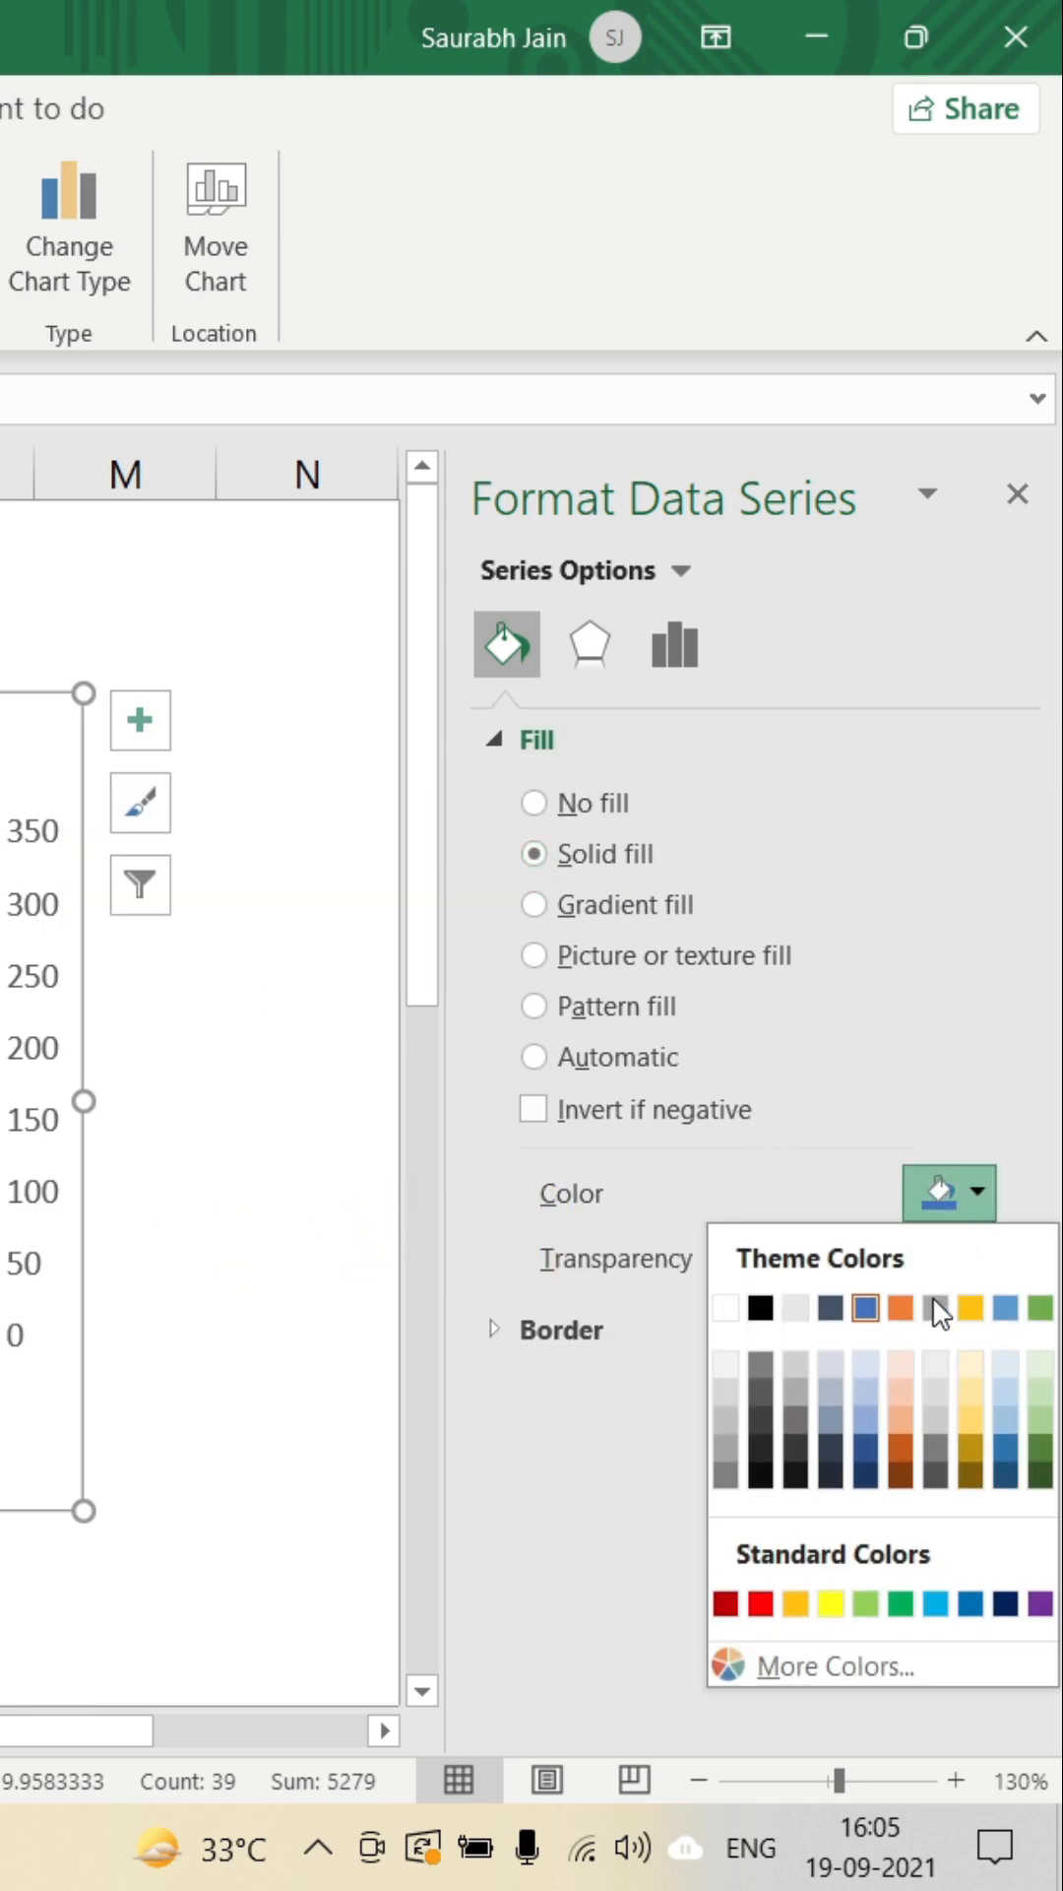